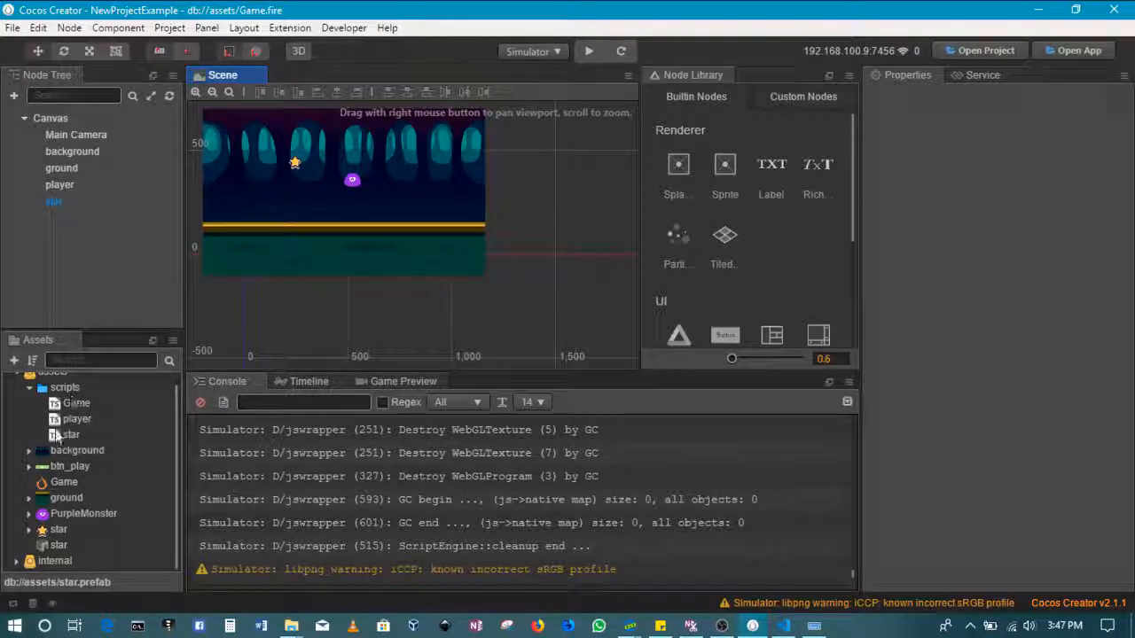
- Open the star script from the Assets panel in Visual Studio Code
left_click(70, 434)
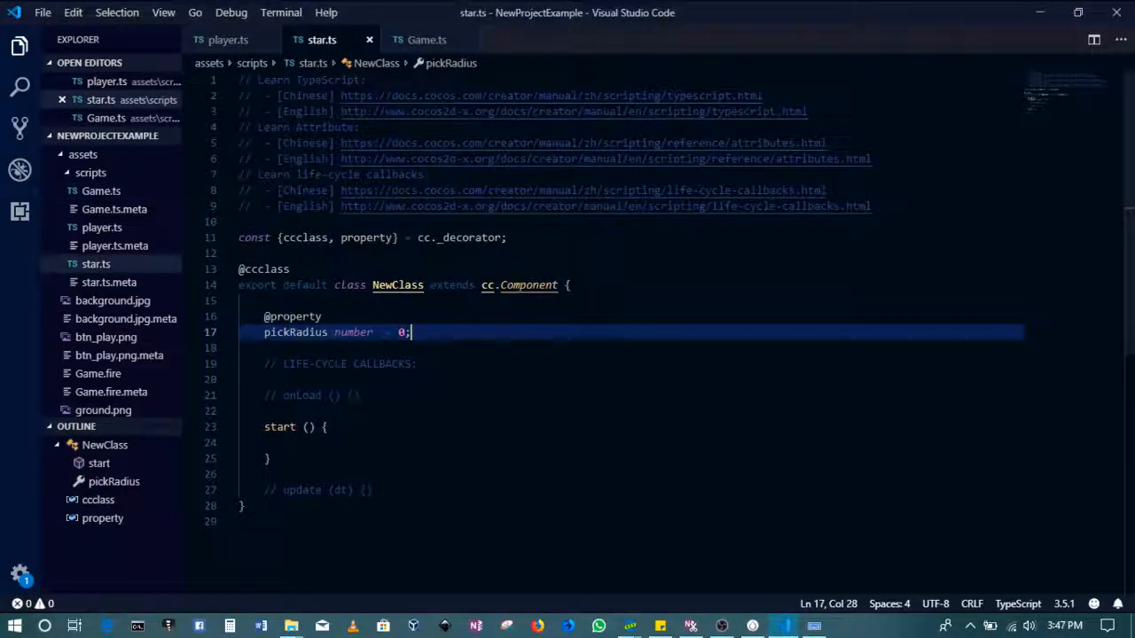
- In onLoad, store cc.director.getCollisionManager() in var manager and set manager.enabled = true
left_click(293, 395)
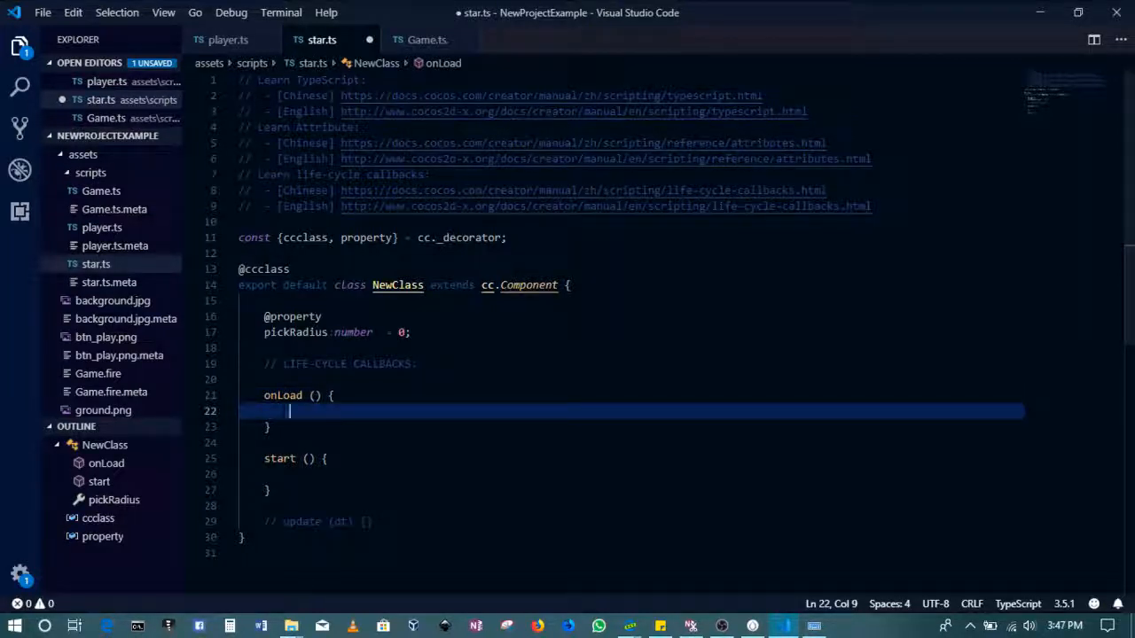
type("var manager = cc.director.")
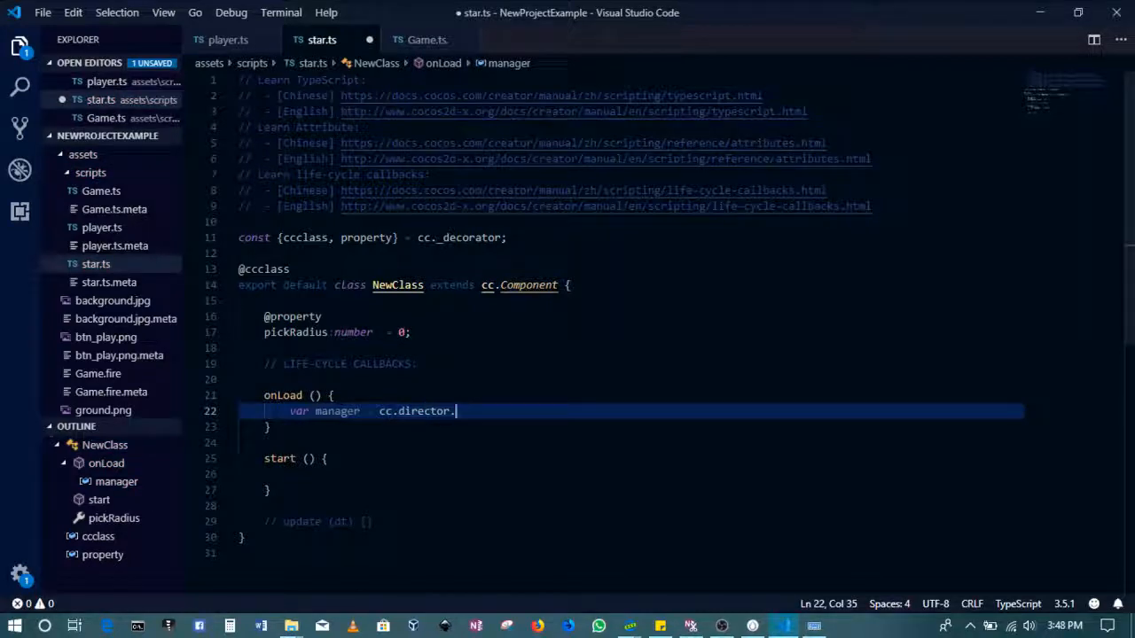
type("get")
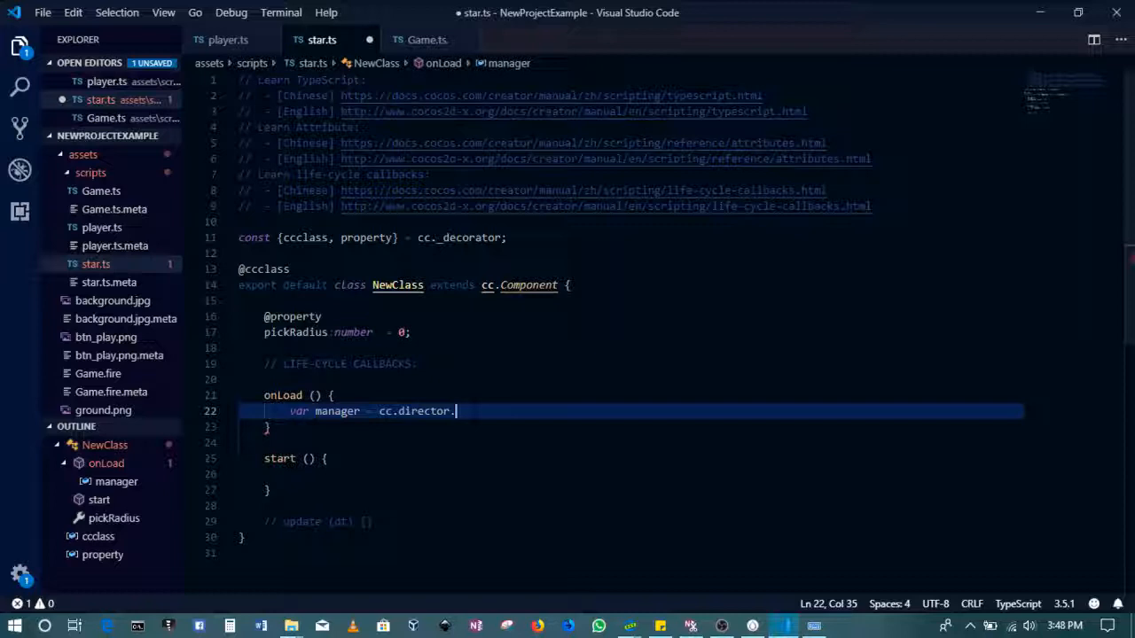
type("get")
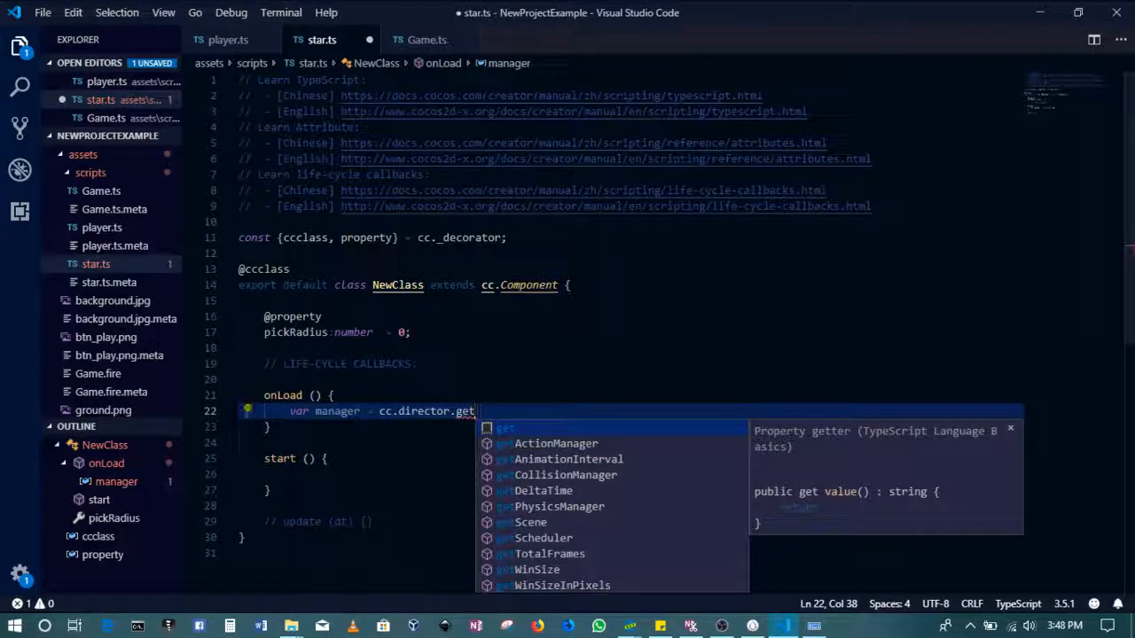
type("CollisionManager();")
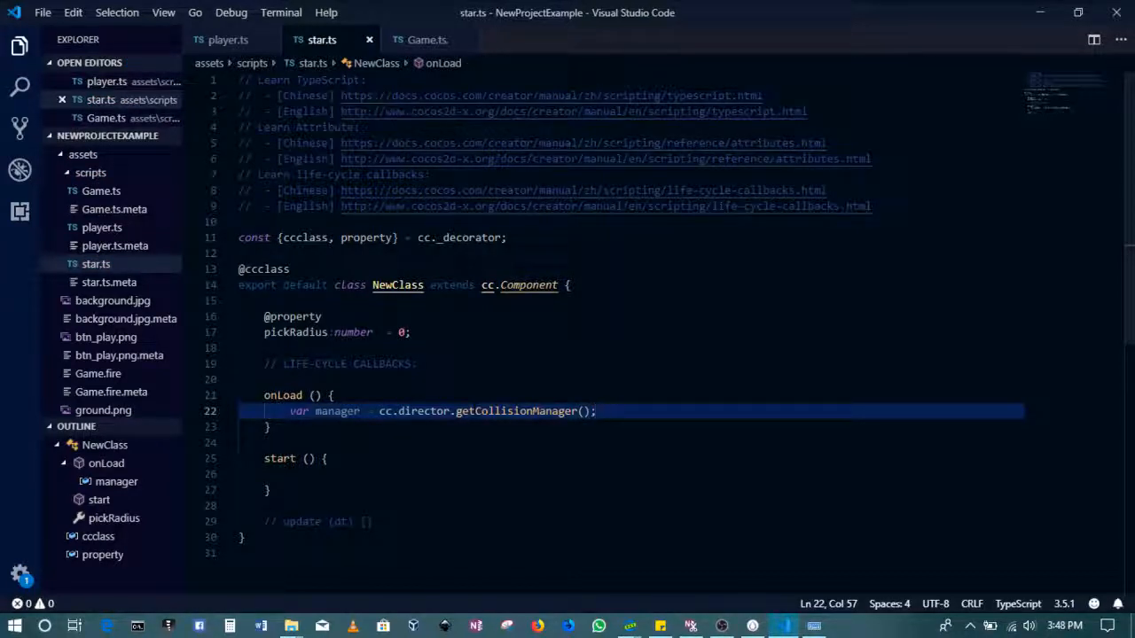
type("ma")
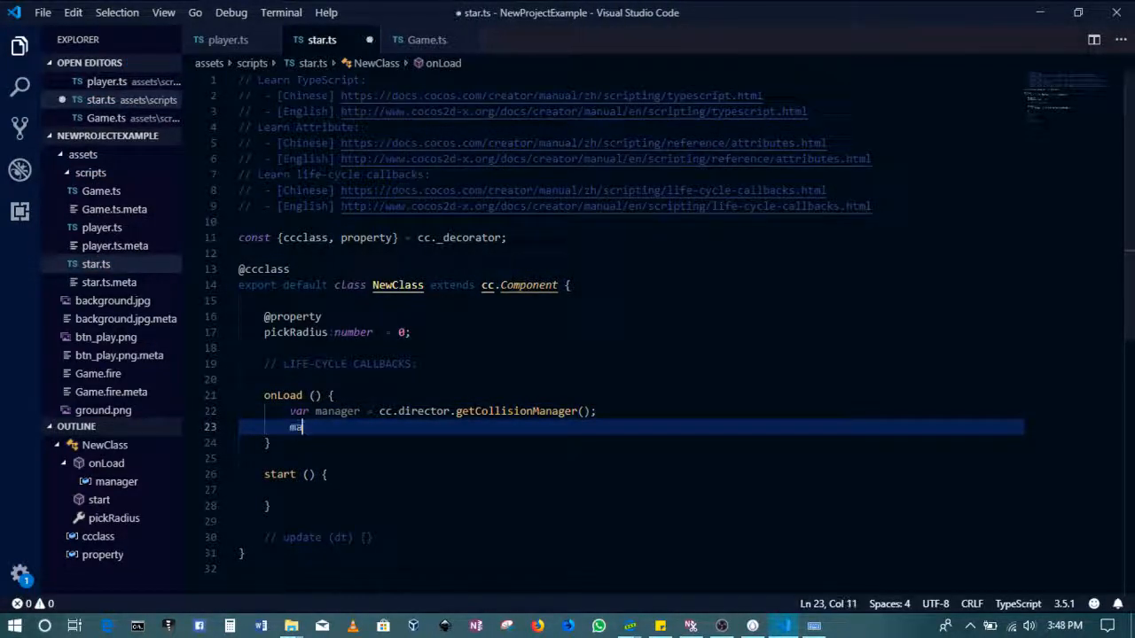
type("nager.enabled")
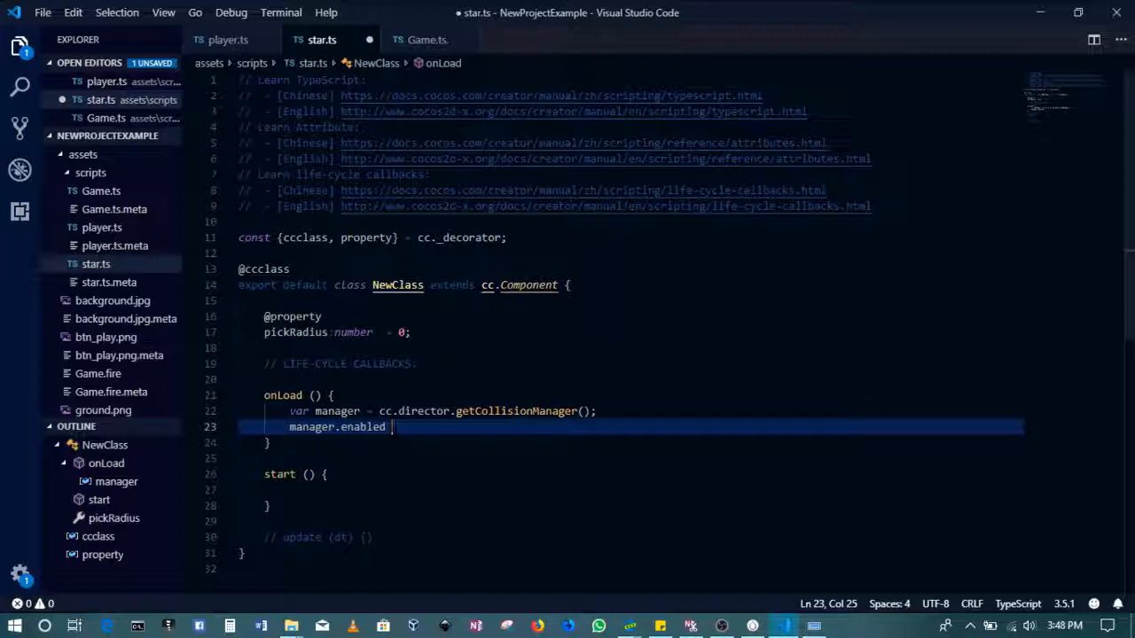
key("Backspace")
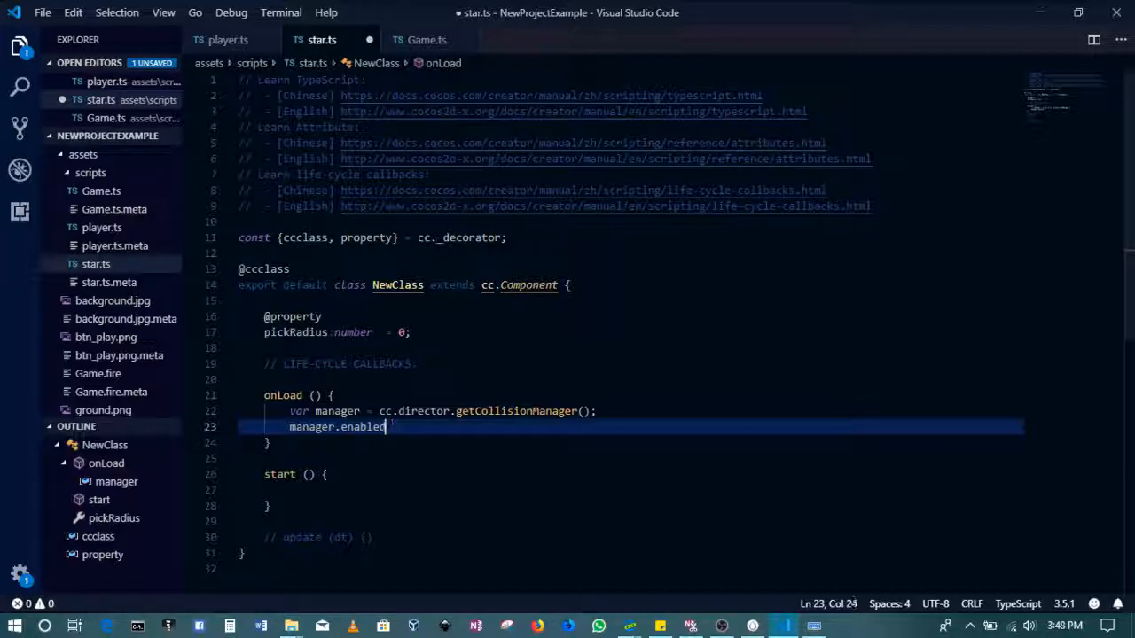
type("= true;")
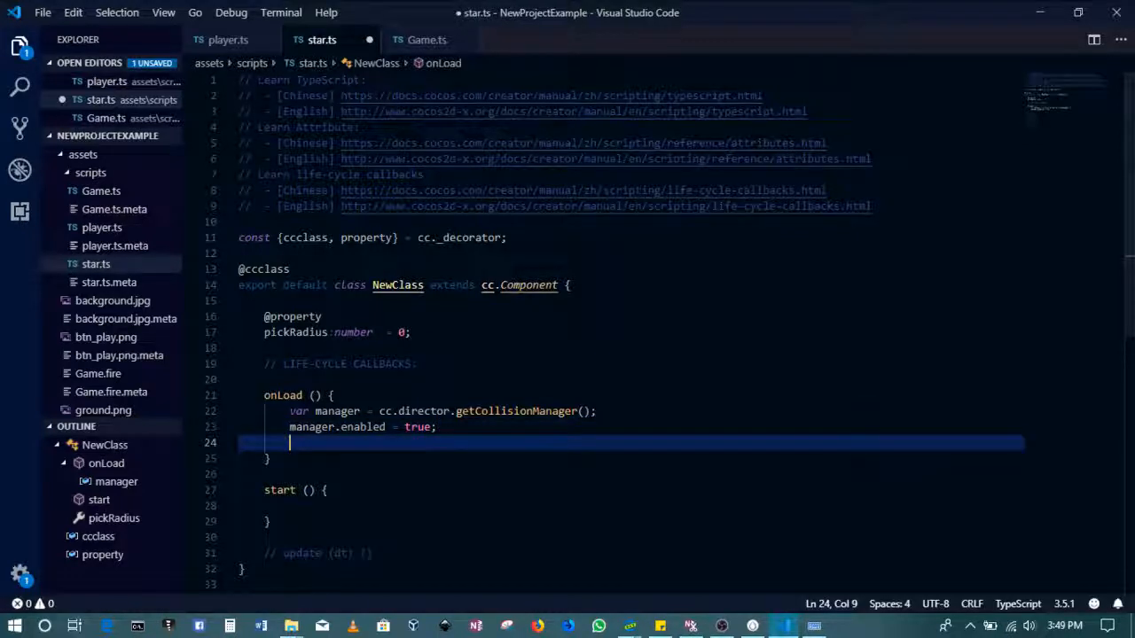
- Save, then add manager.enabledDebugDraw and manager.enabledDrawBoundingBox set to true
key("ctrl+s")
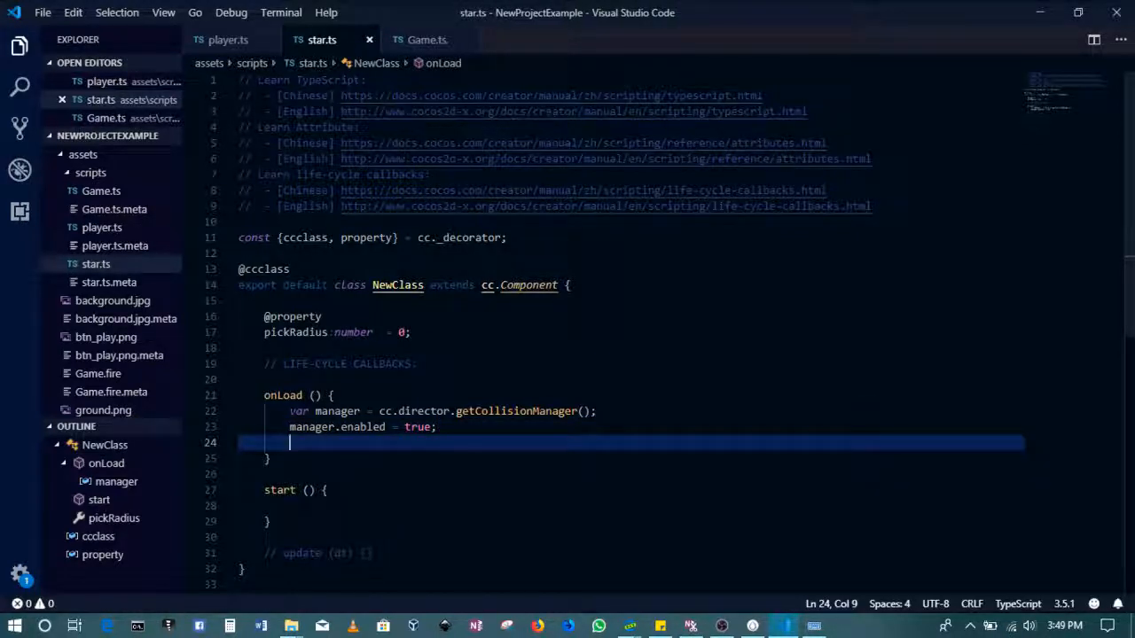
type("manager.enabledDebugDraw  = tru")
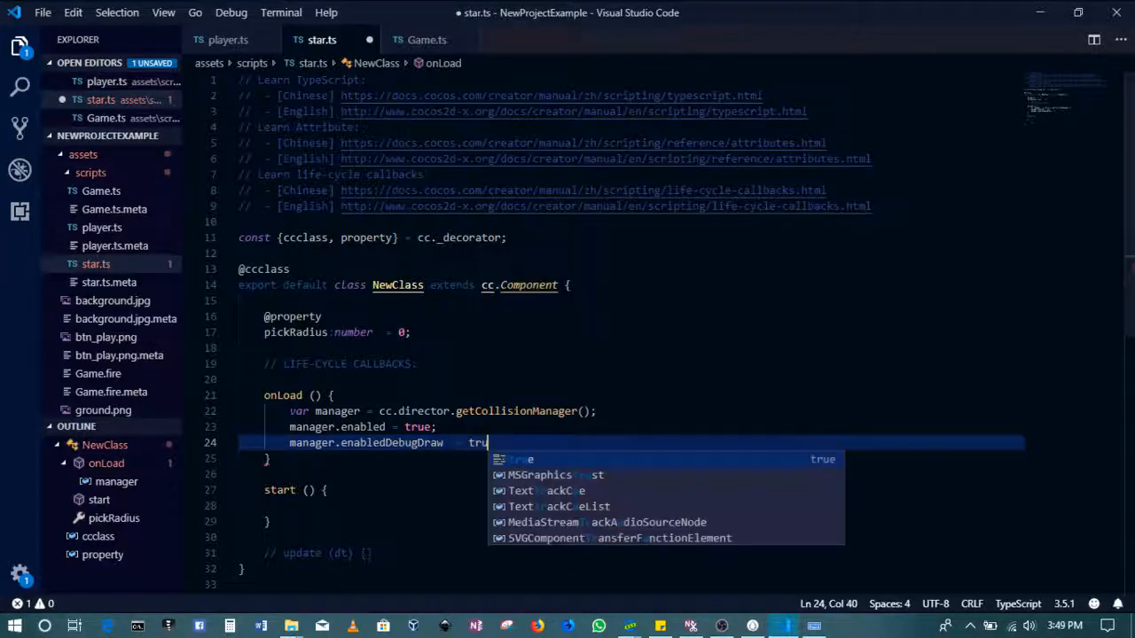
key("Enter")
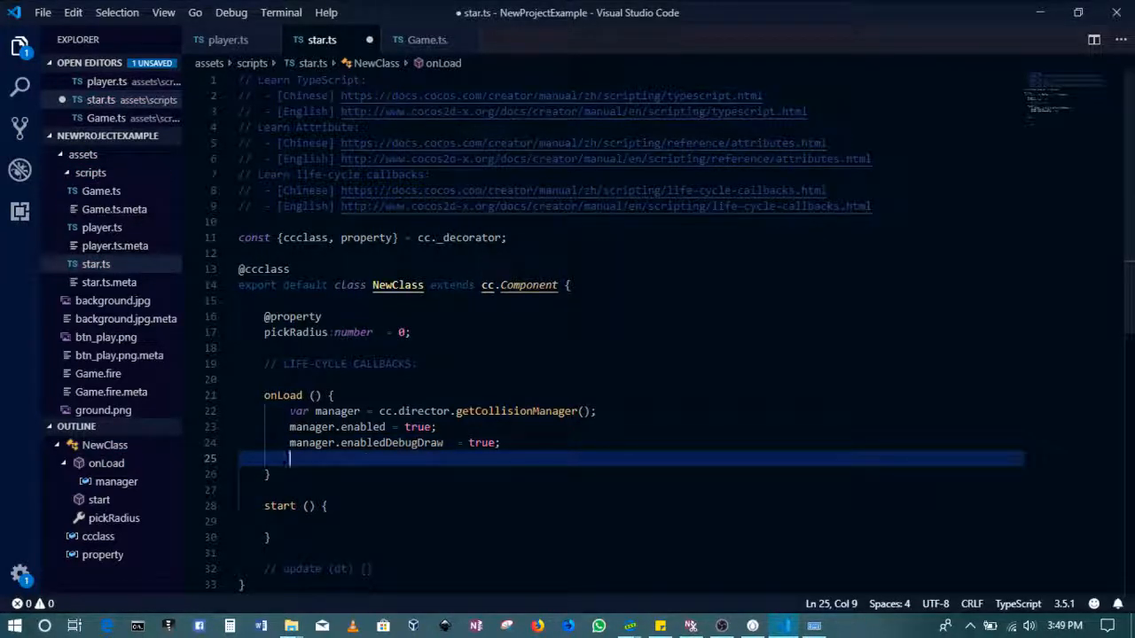
type("manager")
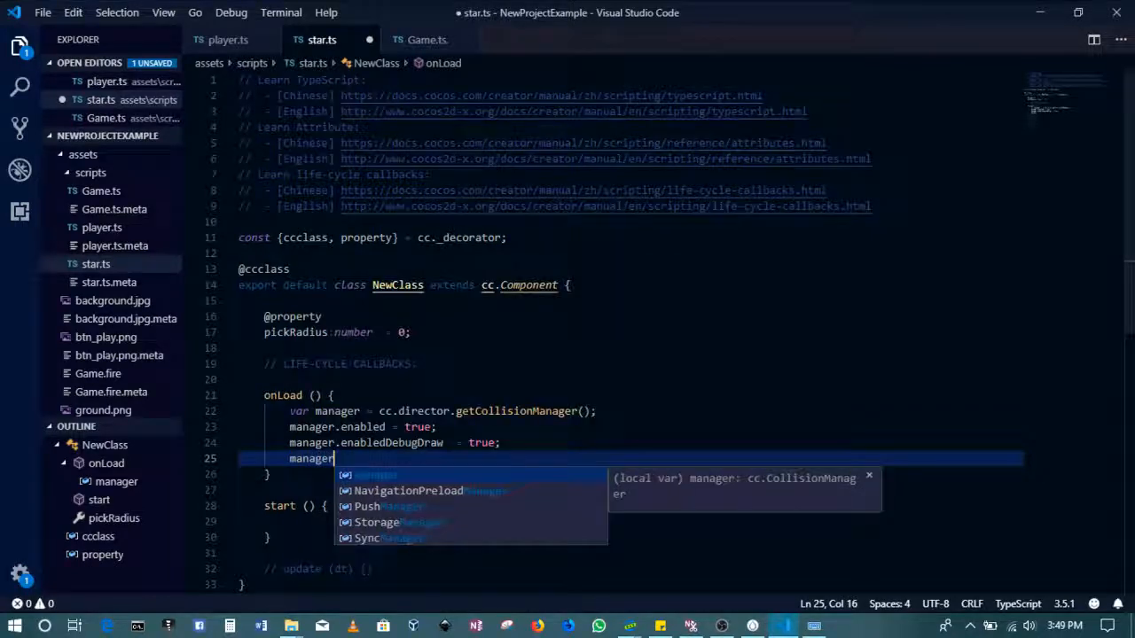
type(".enabledDrawBounding")
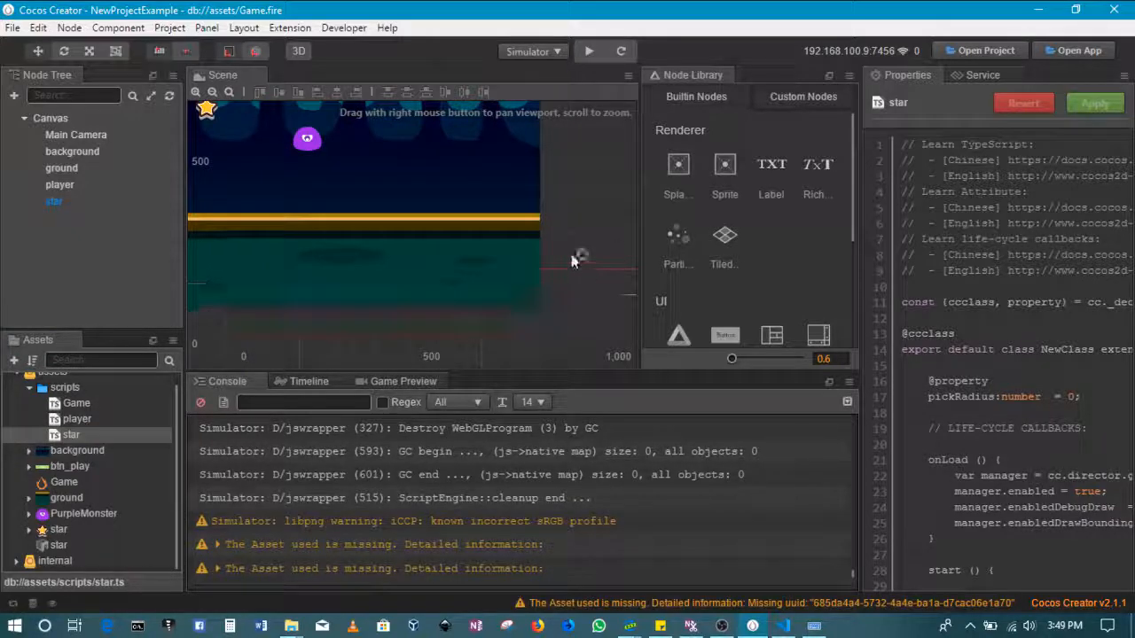
left_click(589, 50)
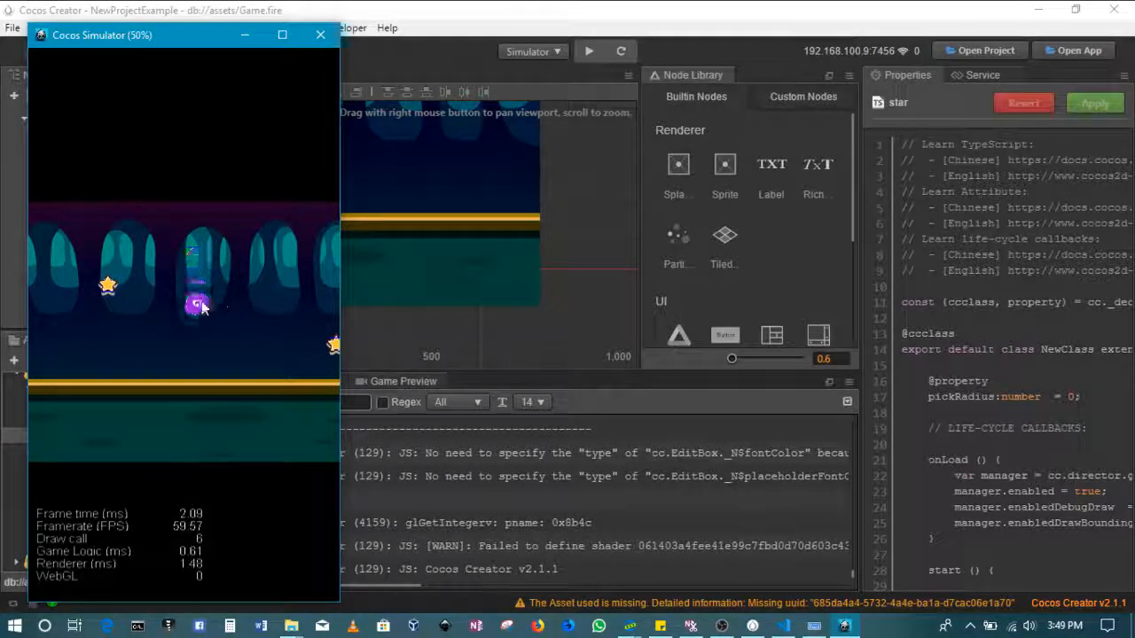
key("d")
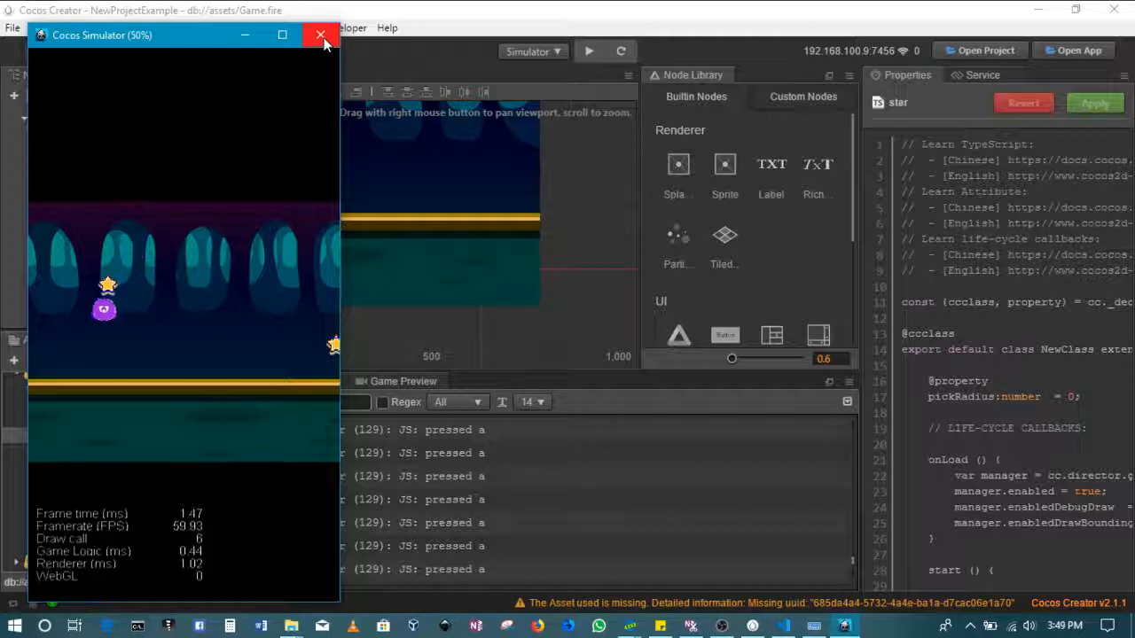
mouse_move(321, 34)
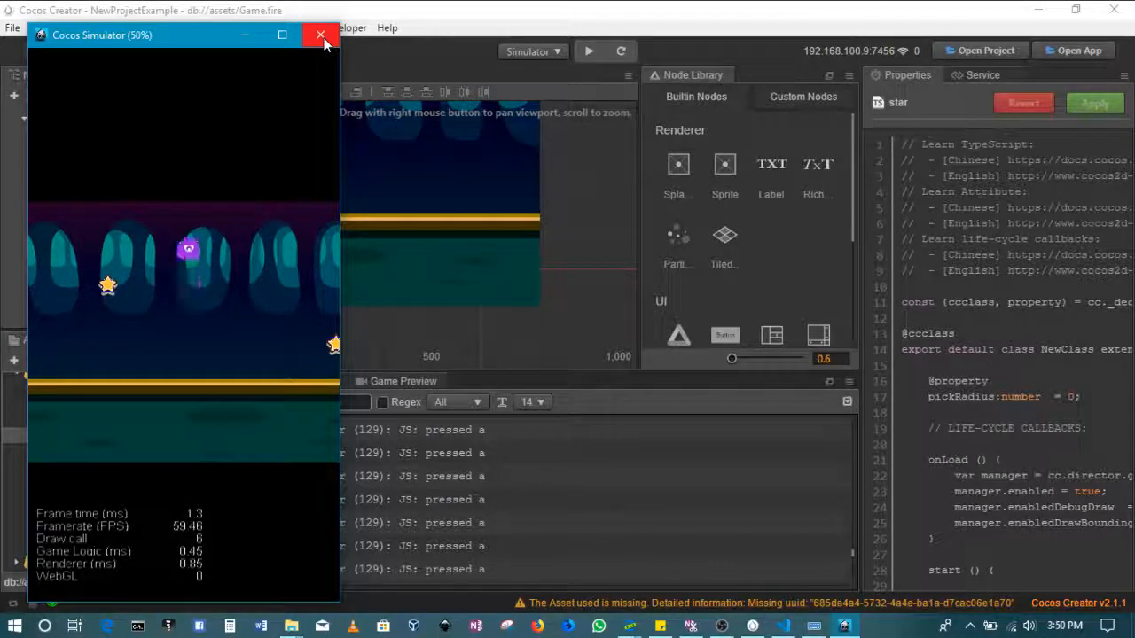
left_click(321, 34)
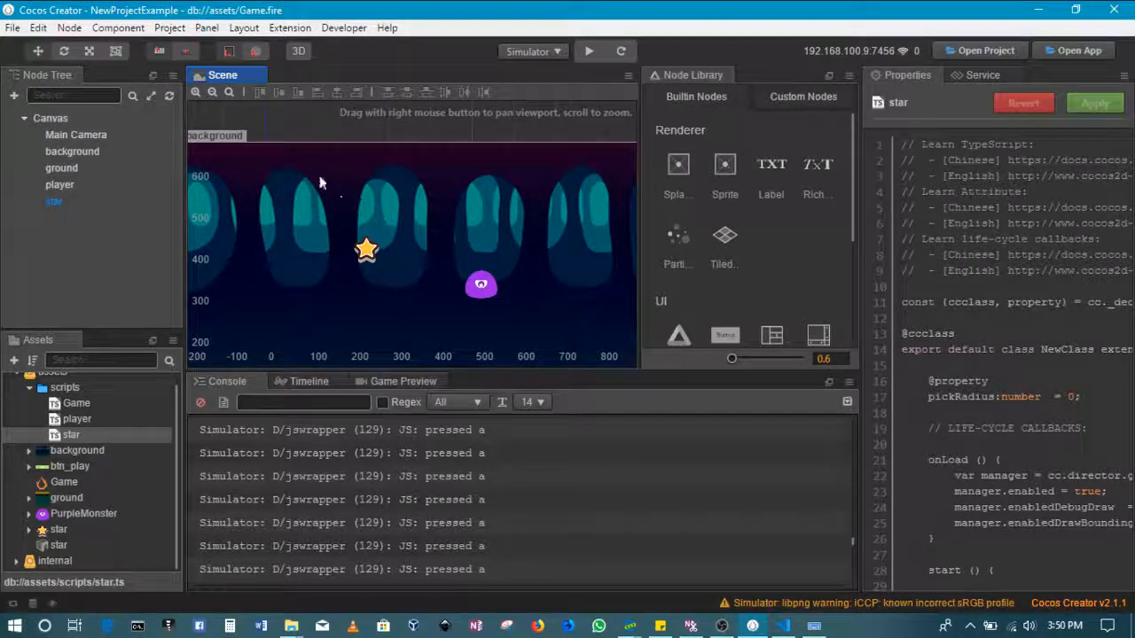
- Zoom the Scene view, select the player, then select the background node to inspect its Sprite
scroll("down", 3)
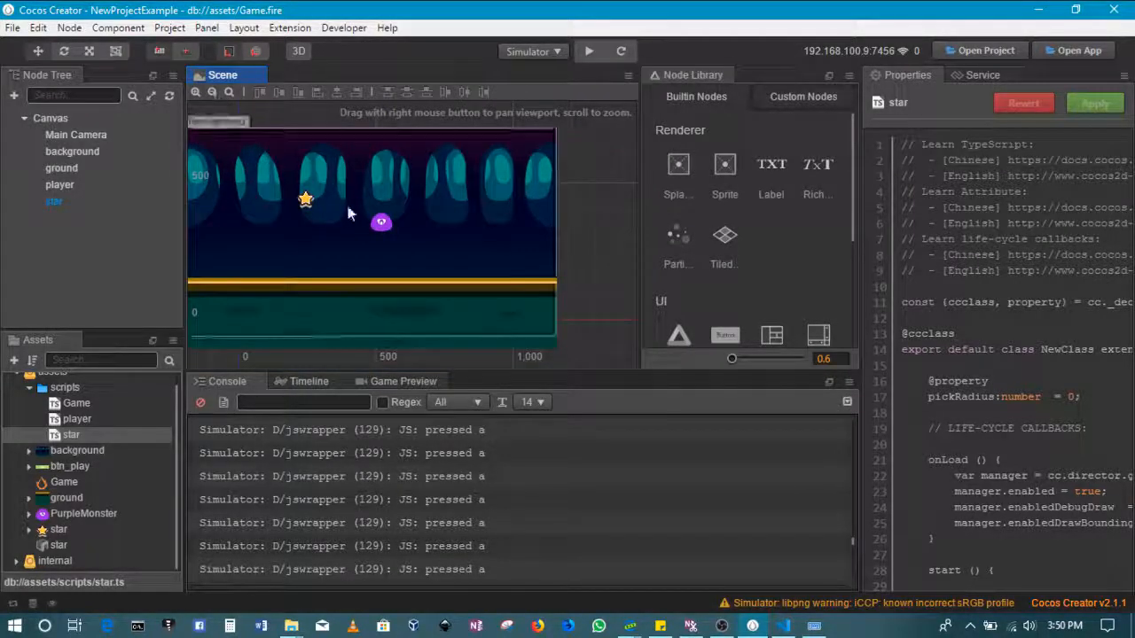
left_click(72, 150)
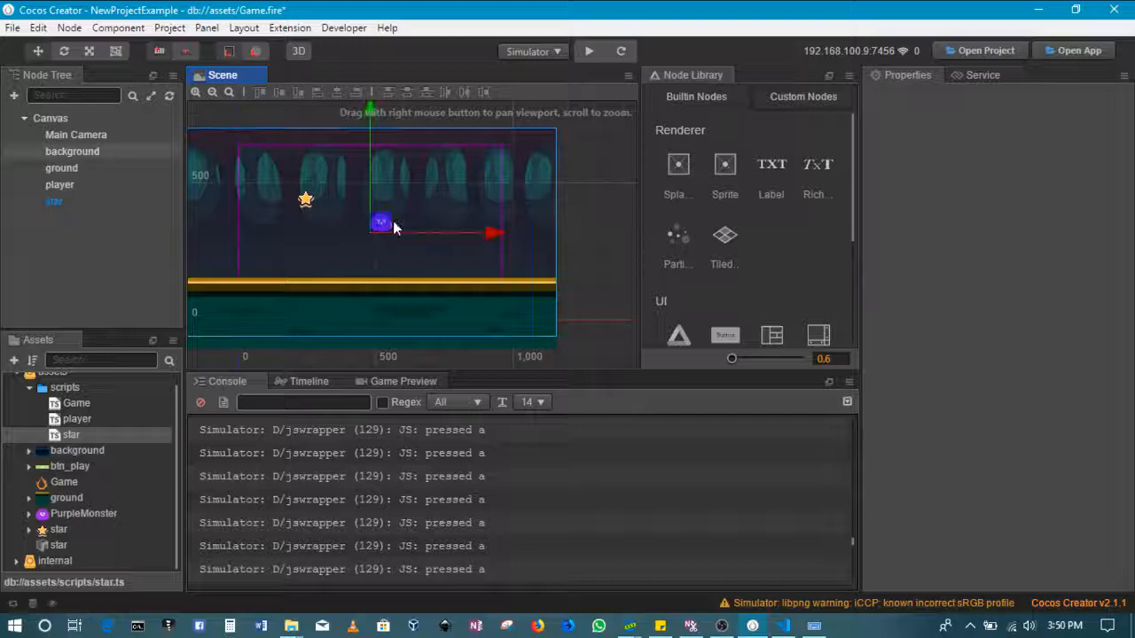
left_click(71, 151)
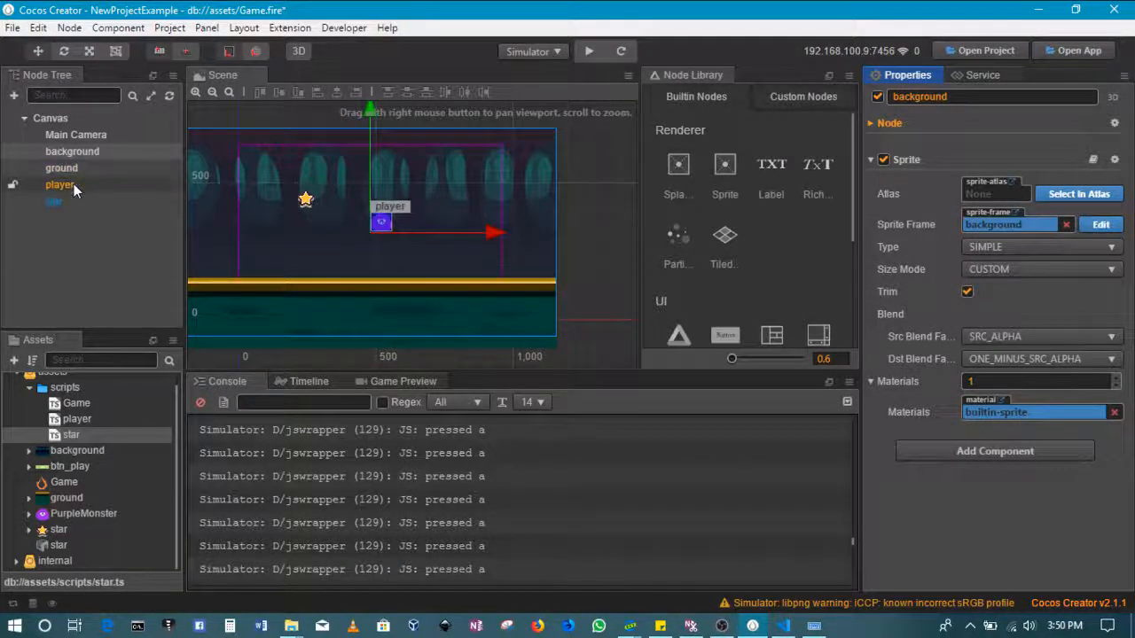
- Change the player's CircleCollider radius from 60 to 80 and enable collider editing
left_click(60, 185)
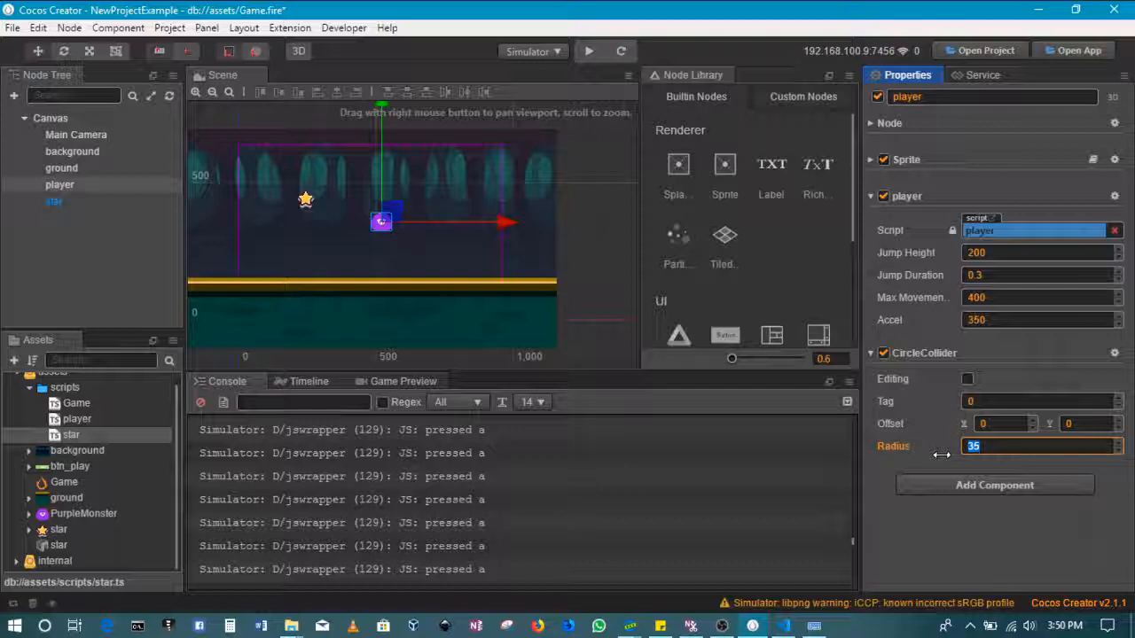
type("60")
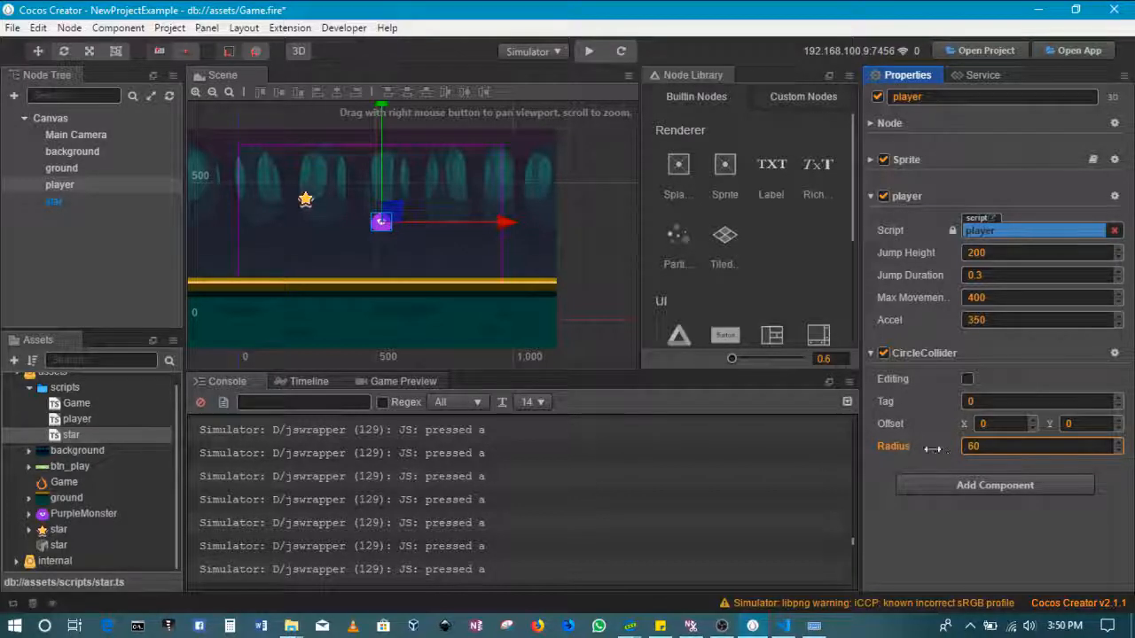
left_click(967, 378)
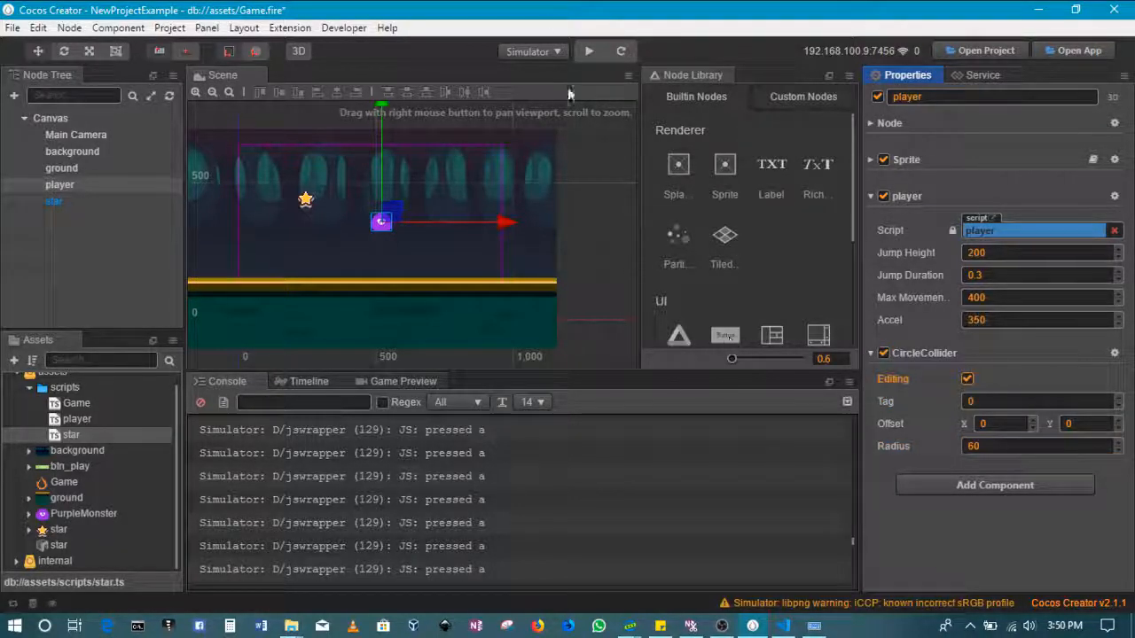
- Run the game in the simulator twice to test the larger collider, then close it
left_click(587, 51)
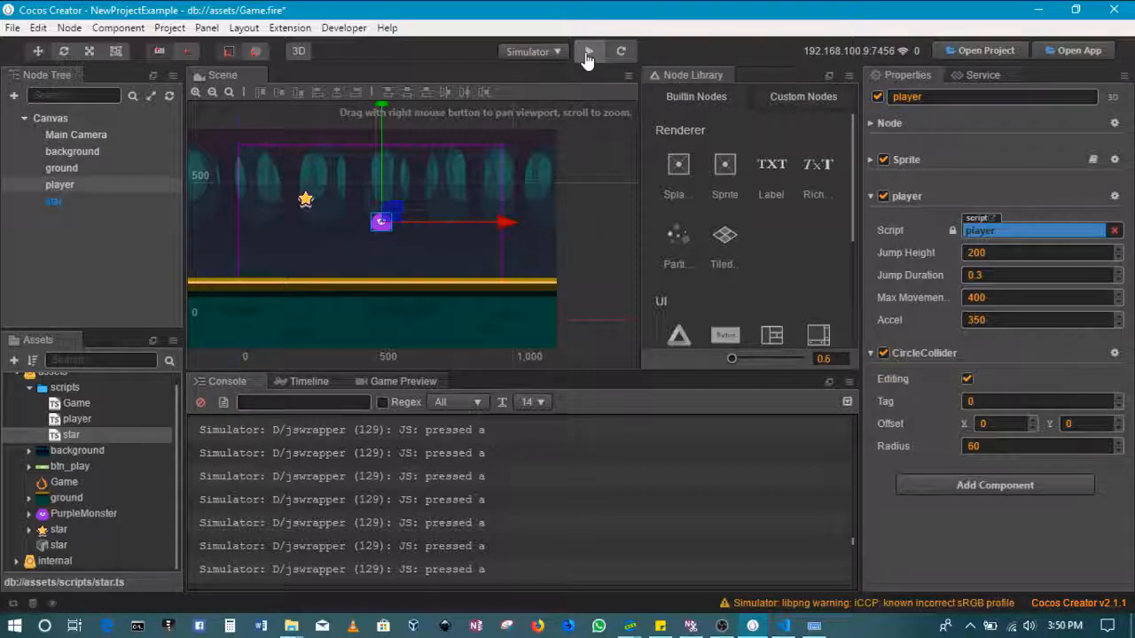
left_click(588, 50)
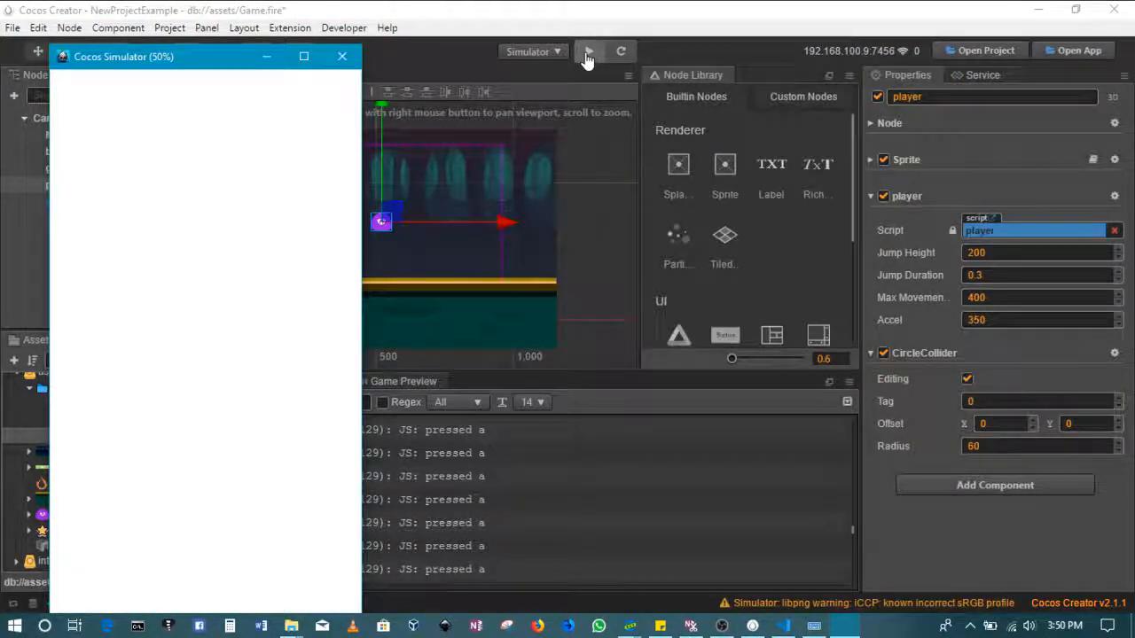
left_click(588, 51)
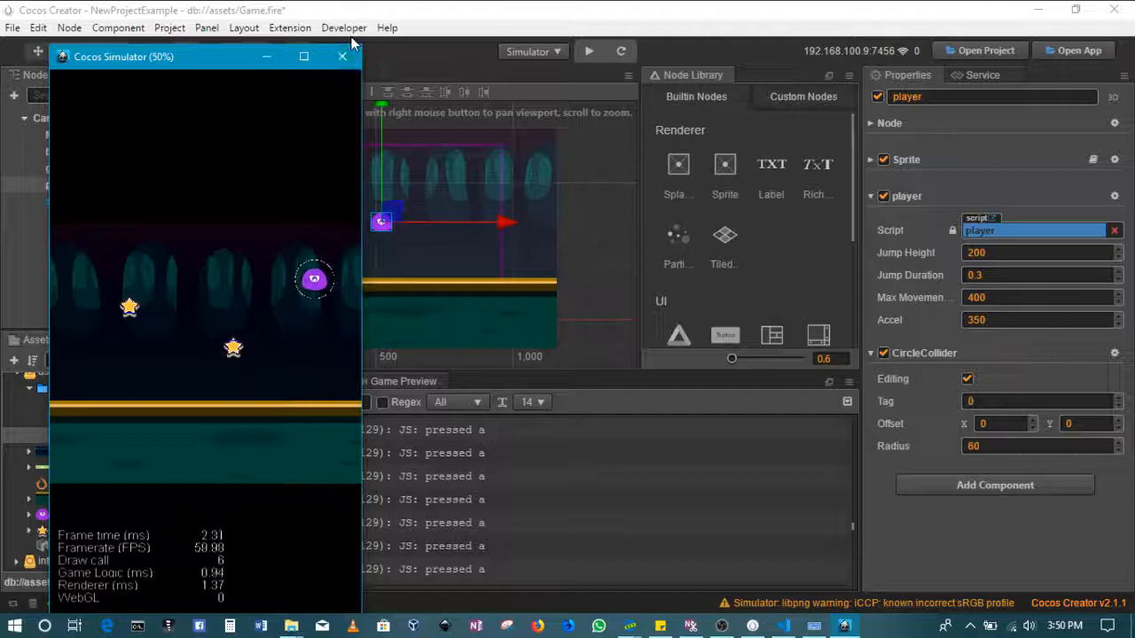
left_click(342, 56)
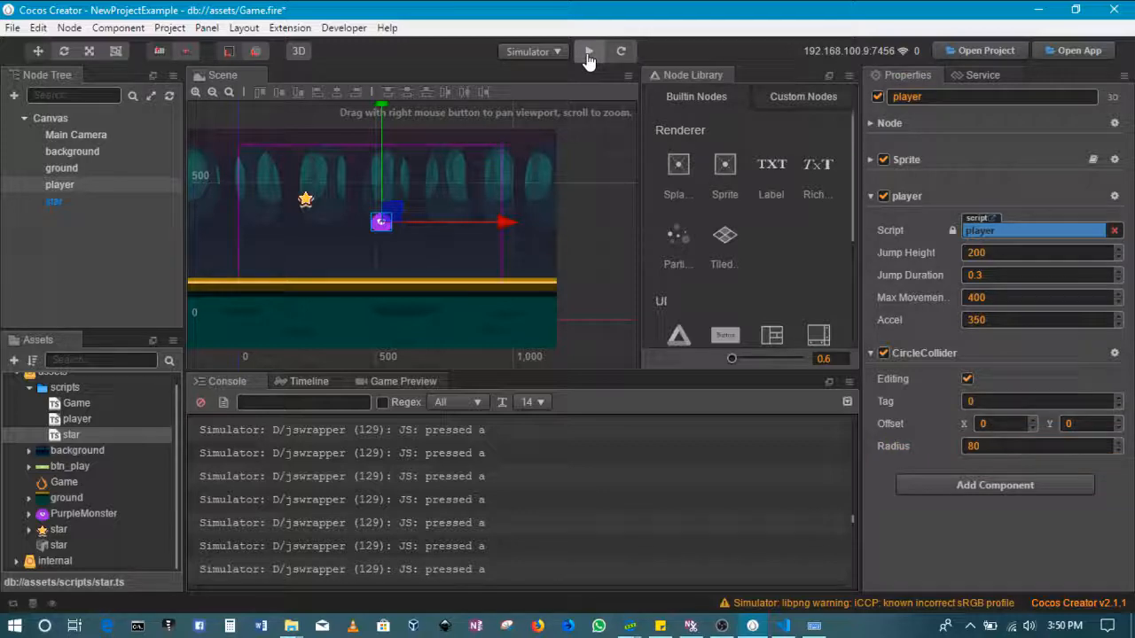
left_click(589, 51)
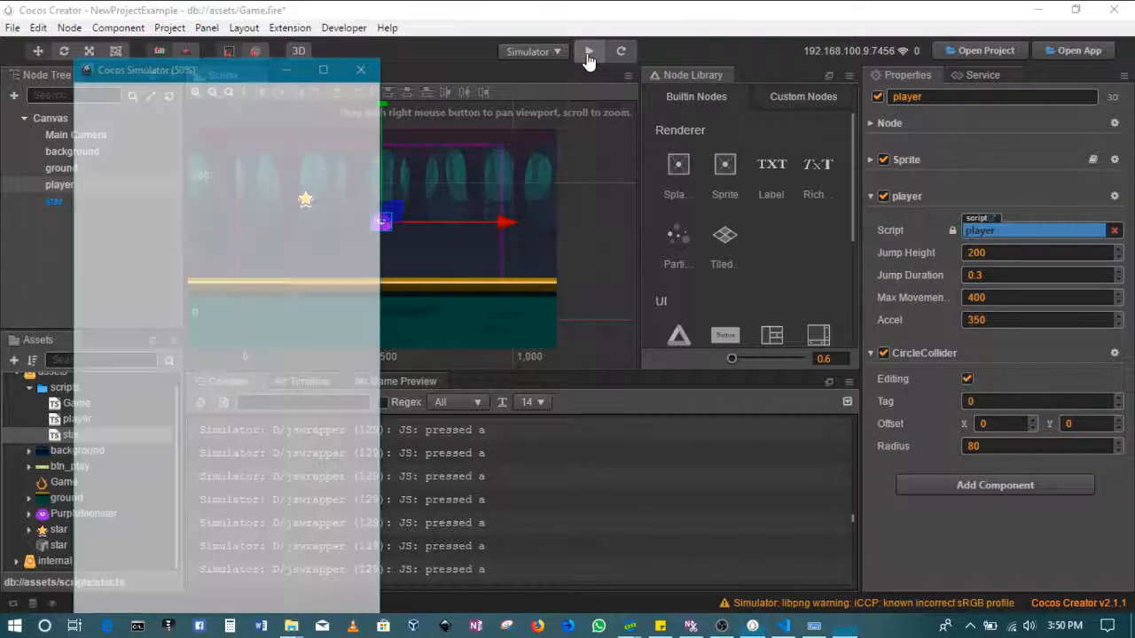
left_click(589, 51)
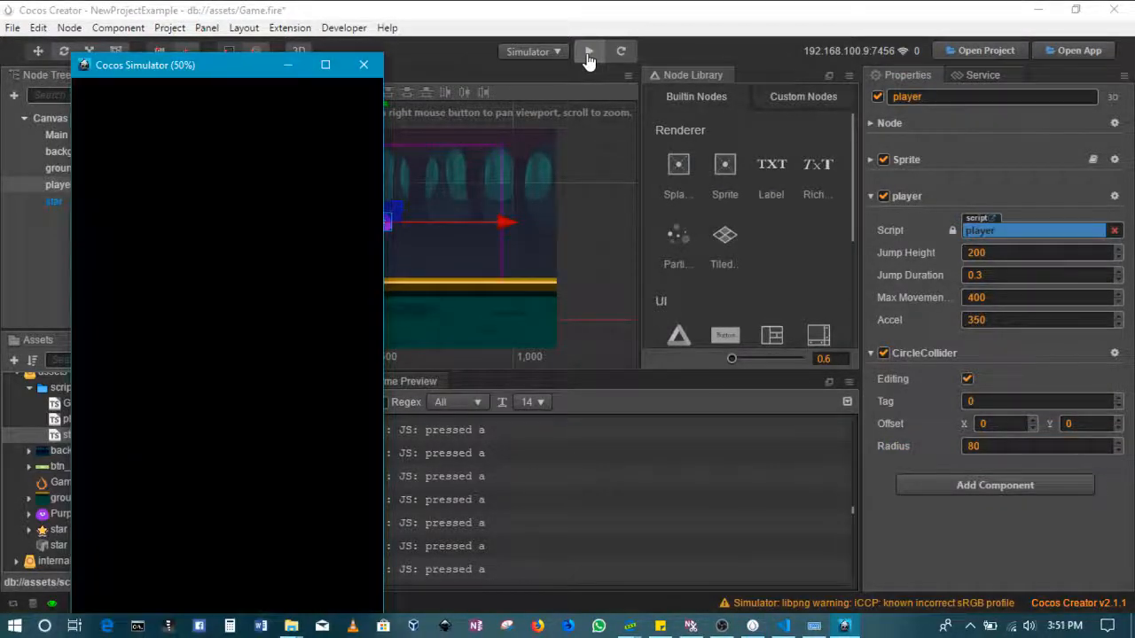
left_click(589, 51)
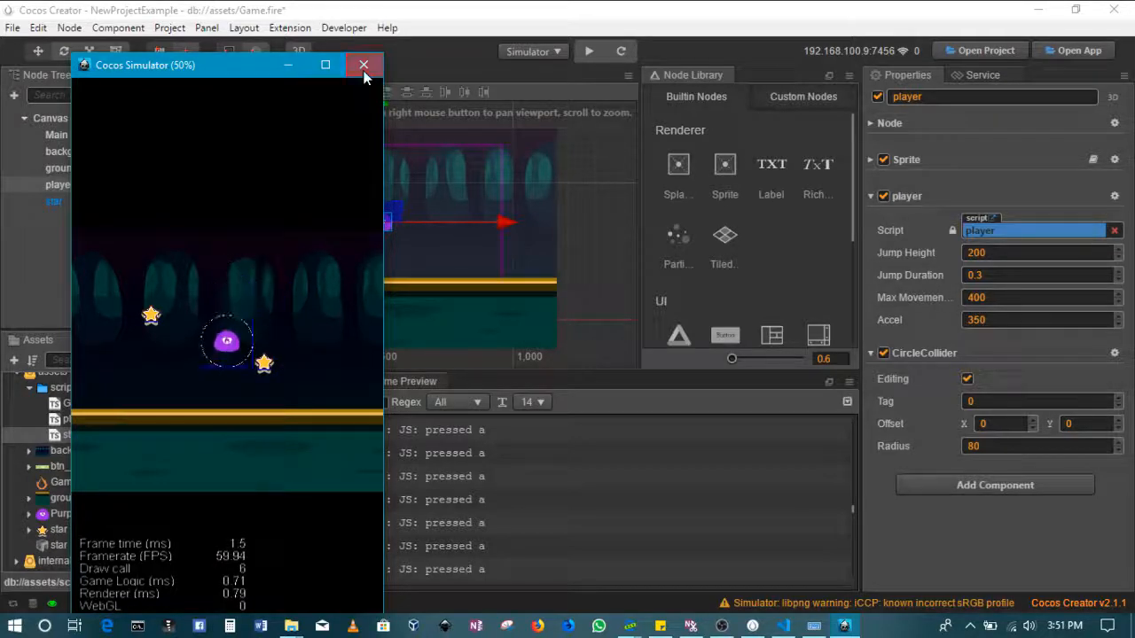
left_click(363, 65)
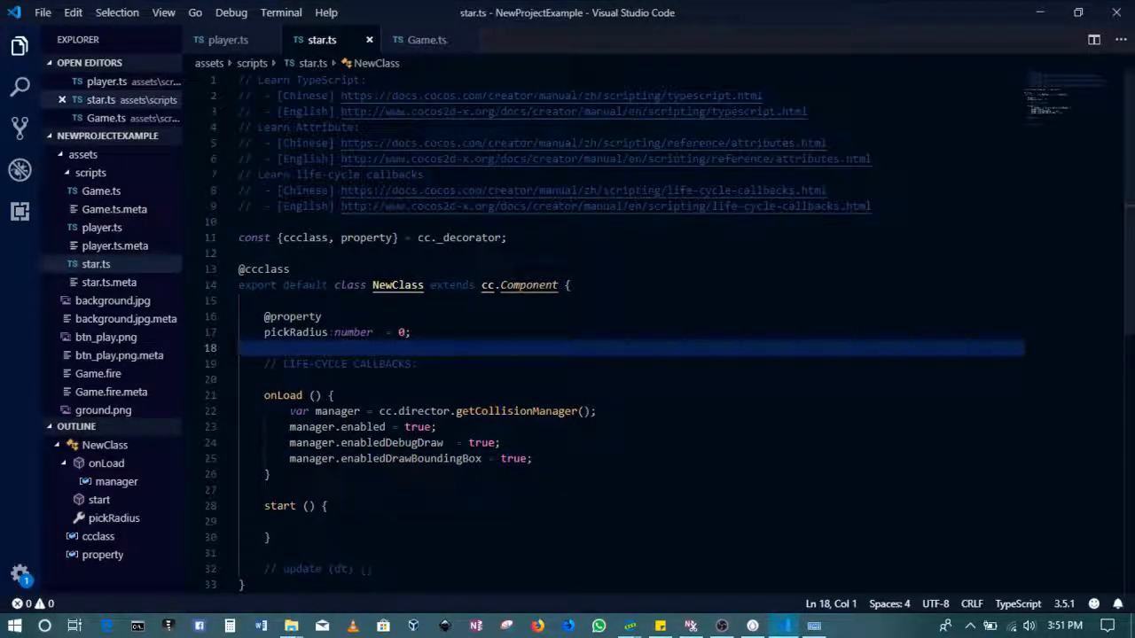
- Write onCollisionEnter(selfCollider, otherCollider) logging selfCollider.name and otherCollider.name to the console
key("Enter")
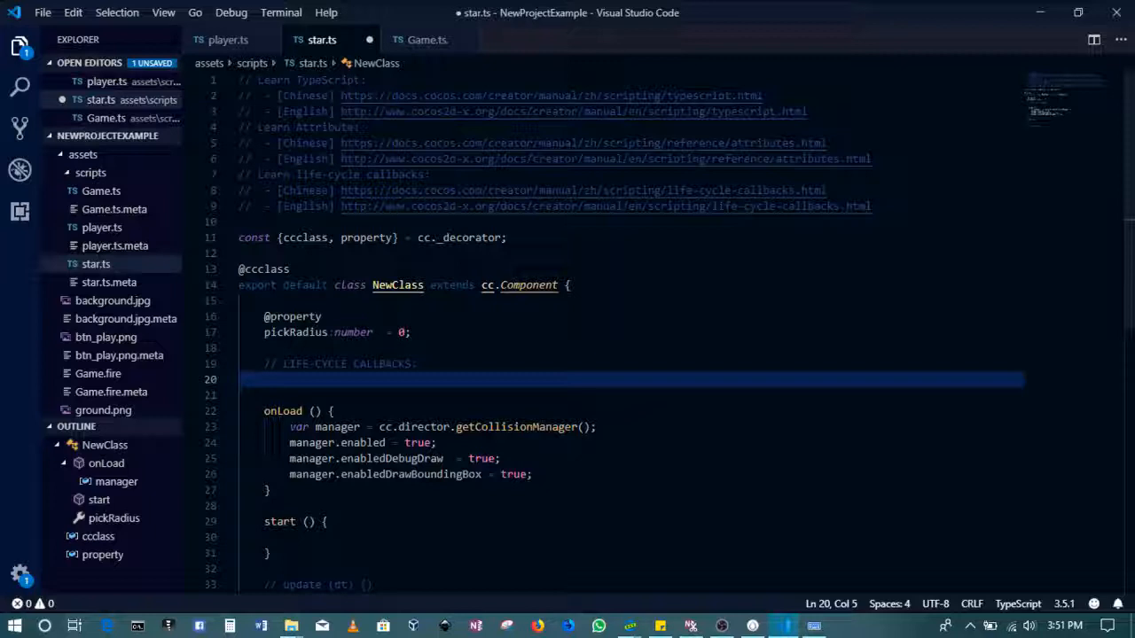
type("onCollisionEnter(selfCollider,otherCollider){")
type("console();")
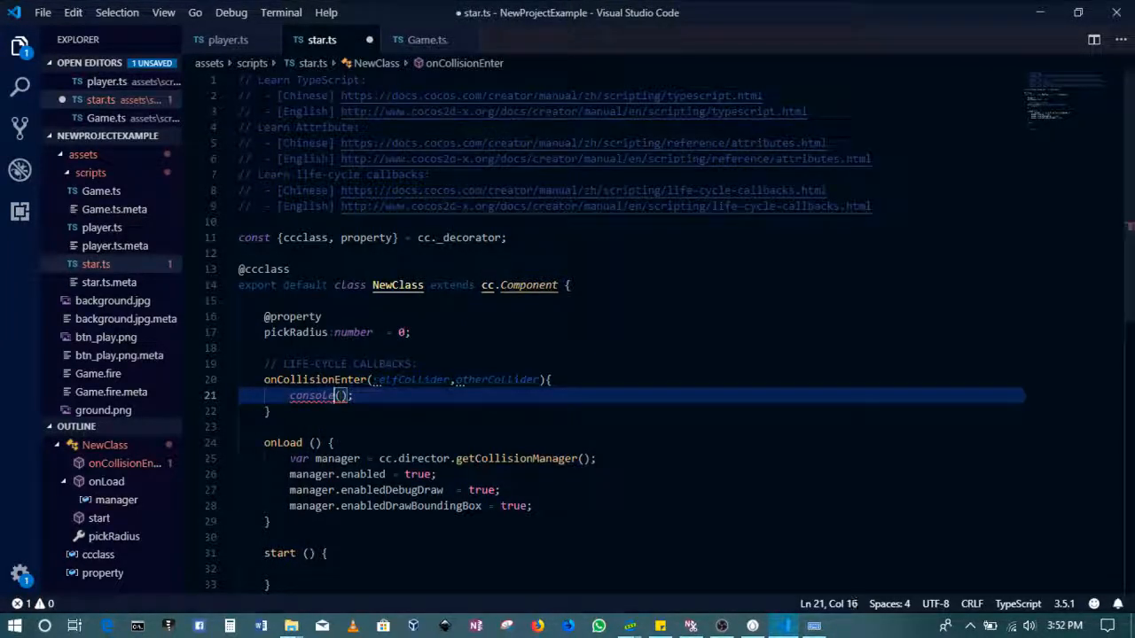
type(".log")
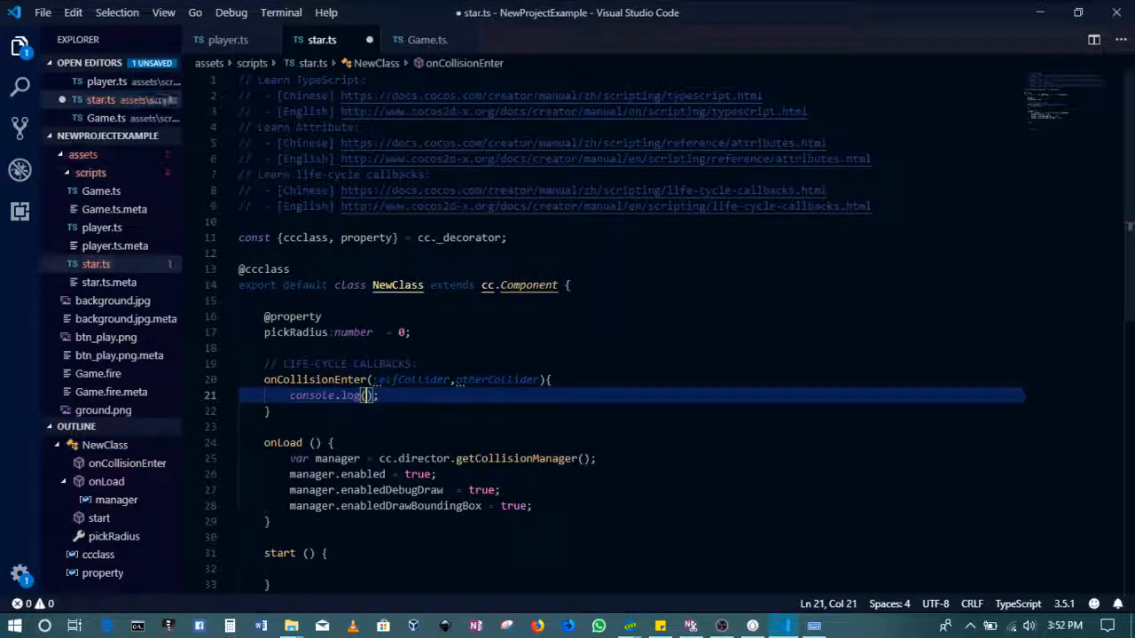
type("selfCollider.name")
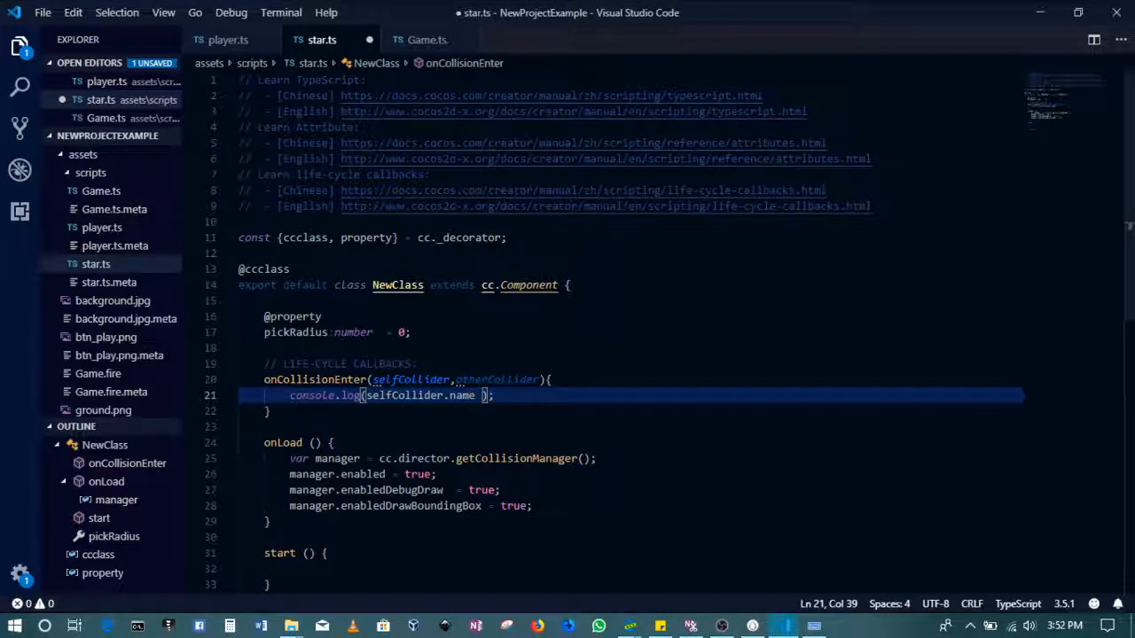
key("Backspace")
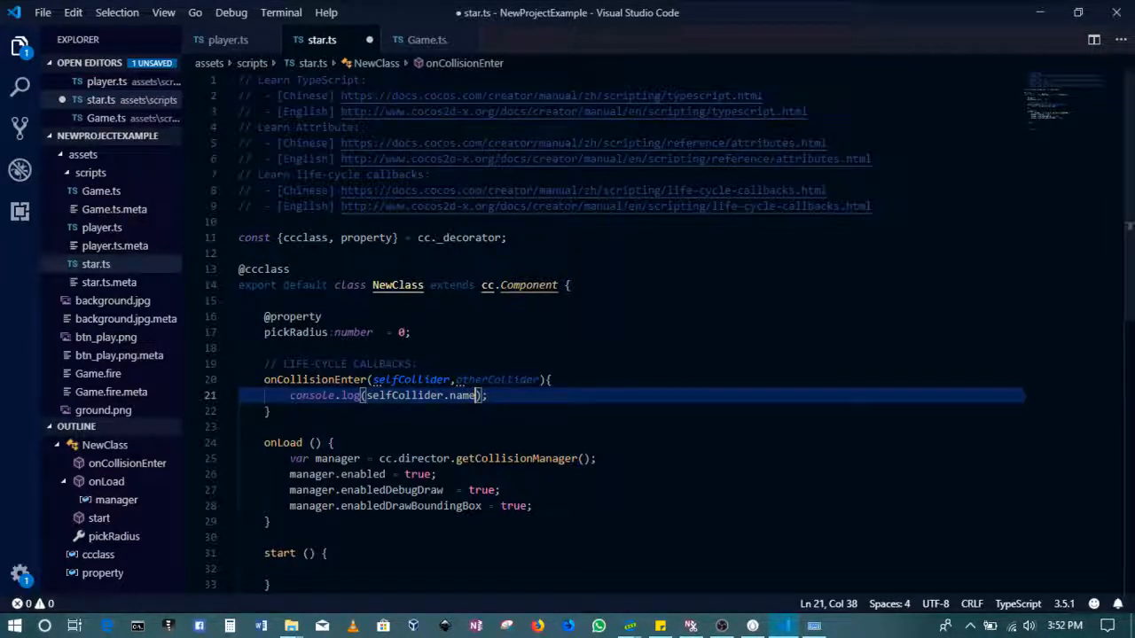
type("console")
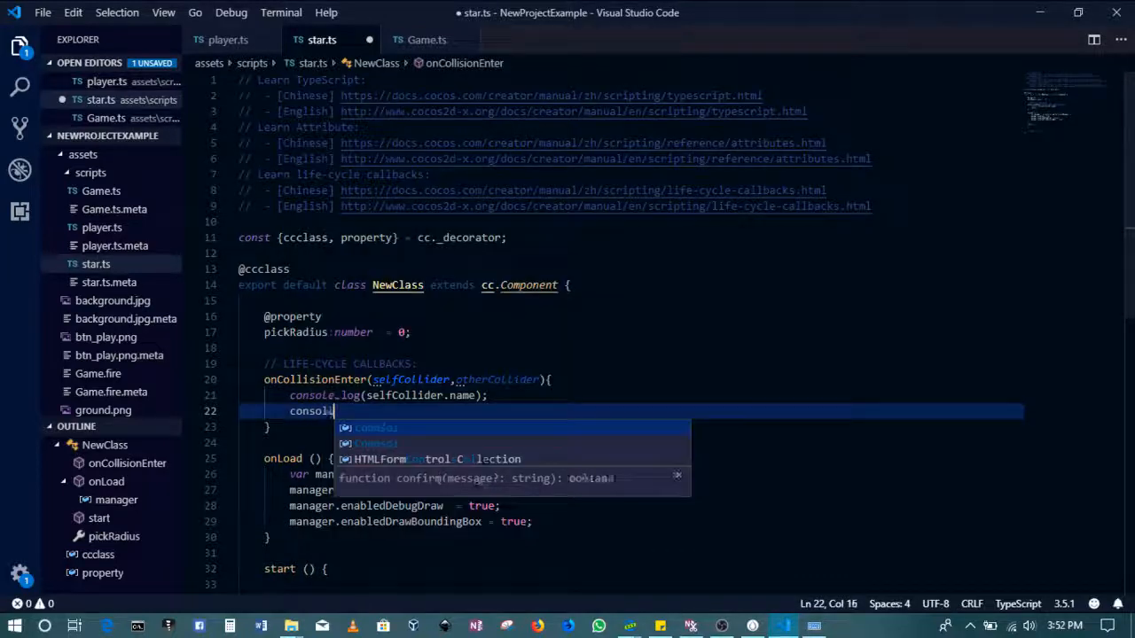
type(".log()")
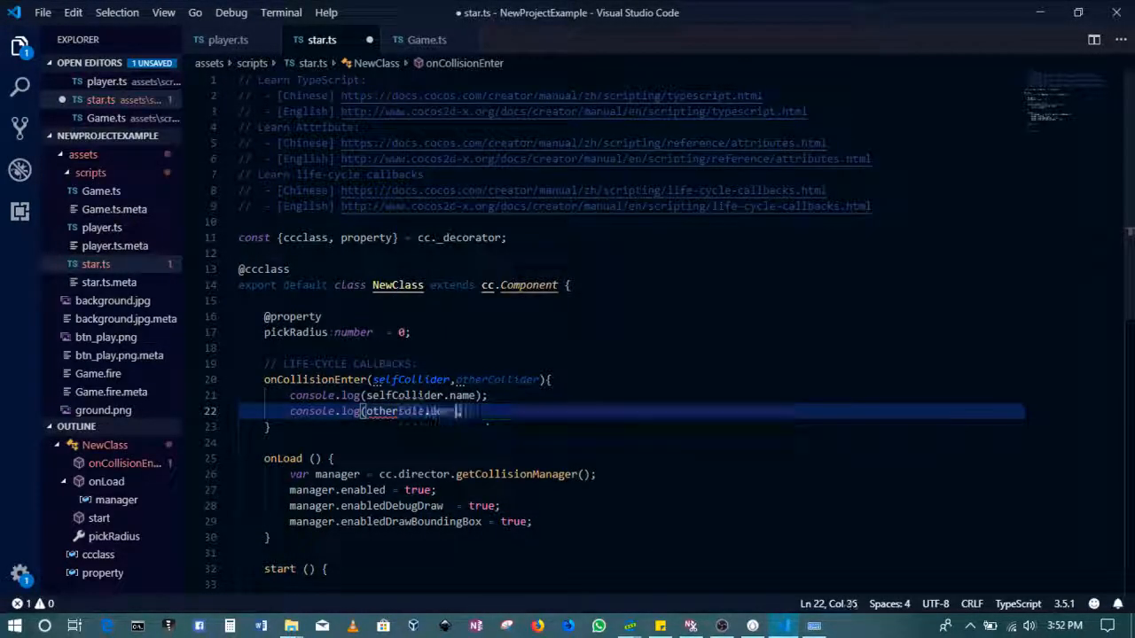
type("name")
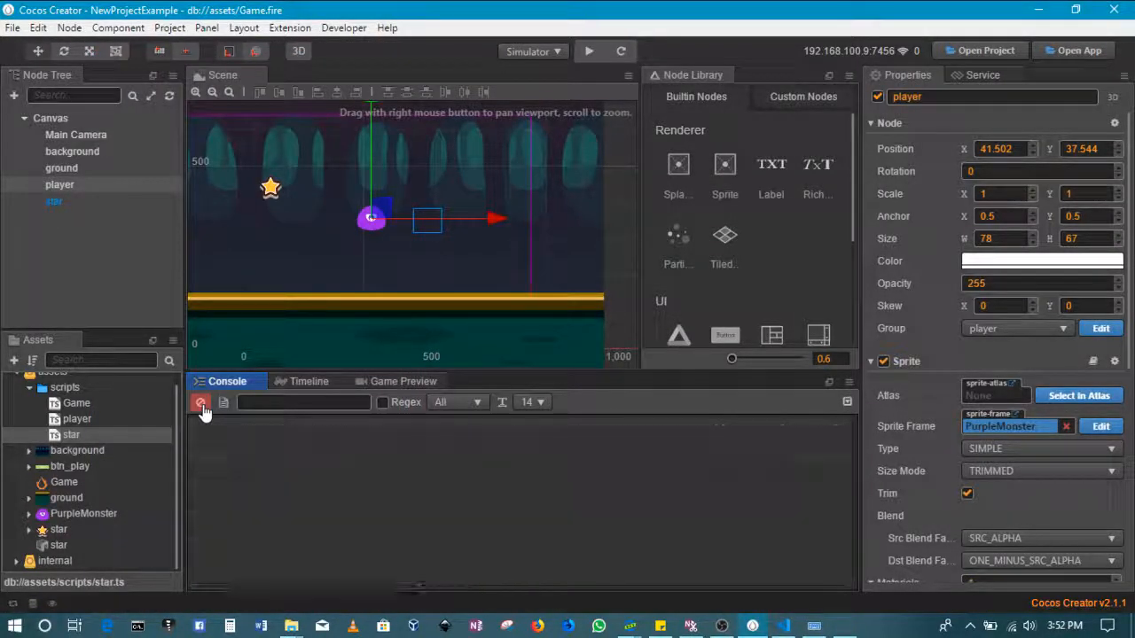
left_click(201, 404)
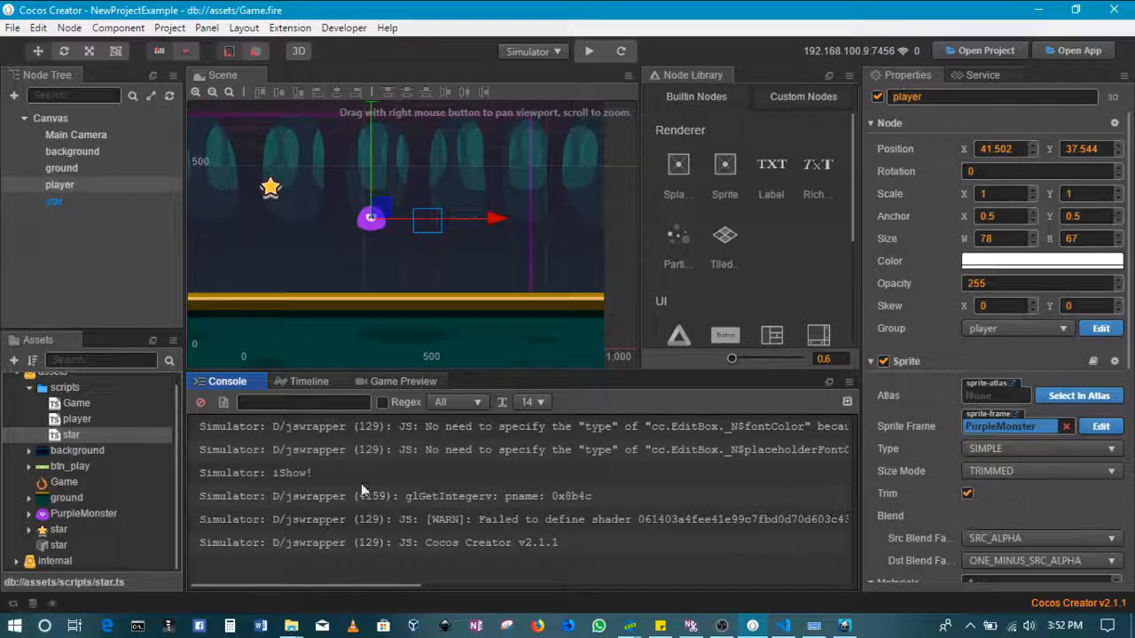
left_click(199, 401)
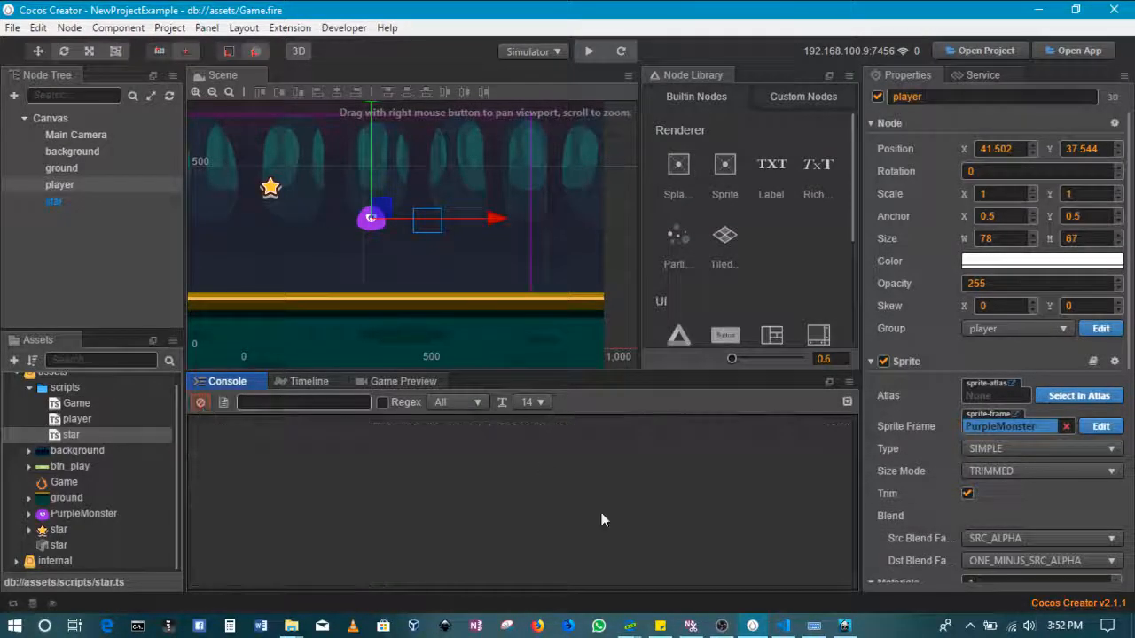
left_click(588, 51)
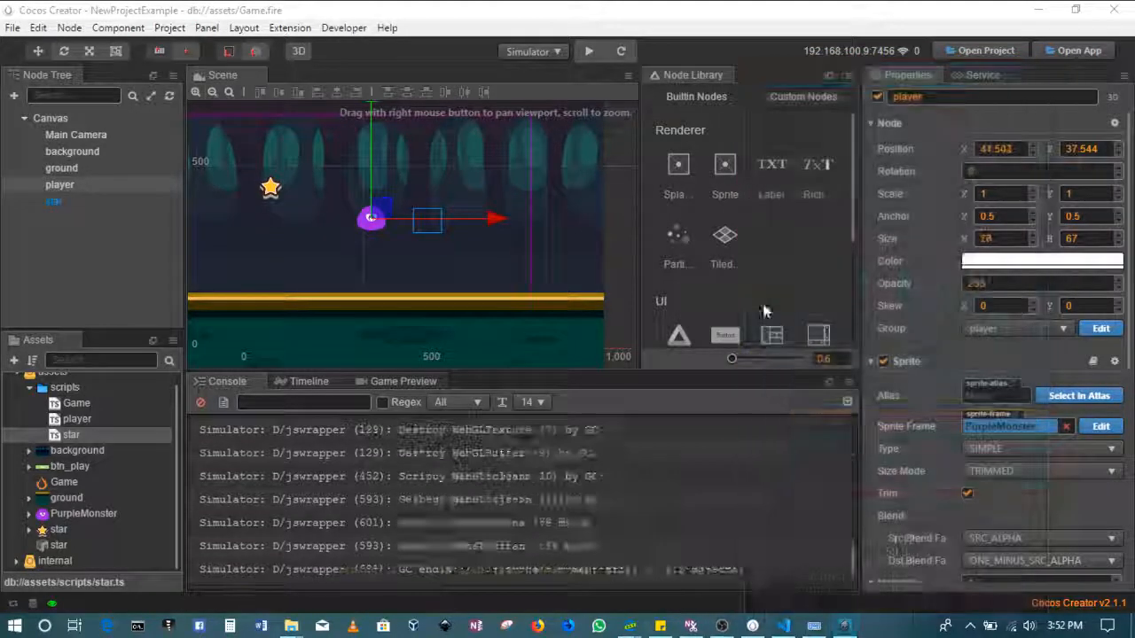
left_click(202, 402)
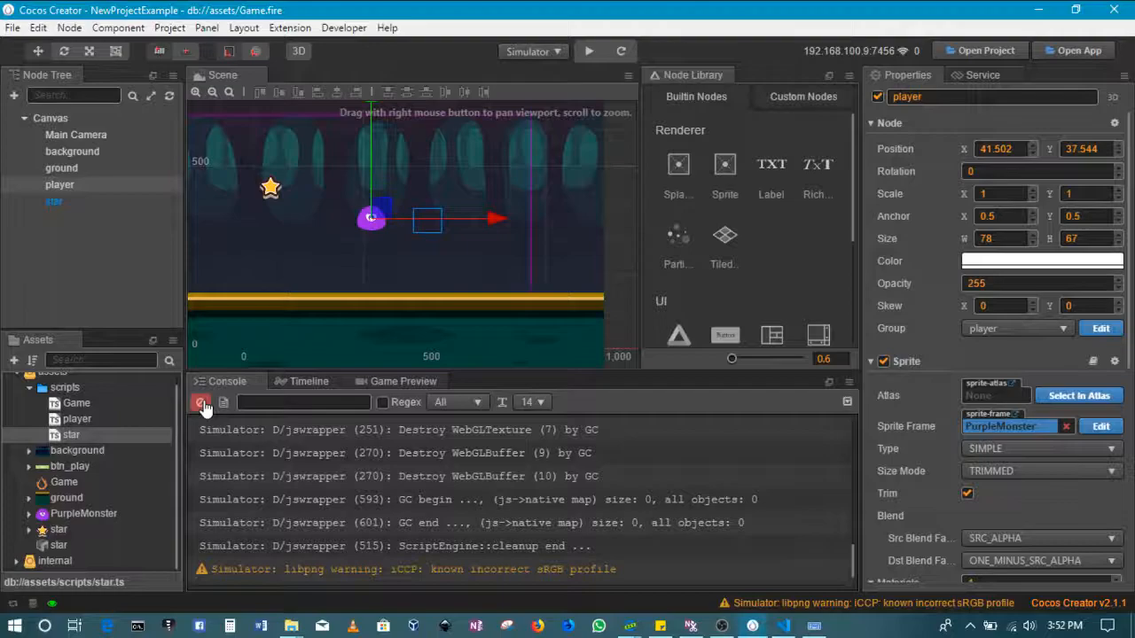
left_click(201, 402)
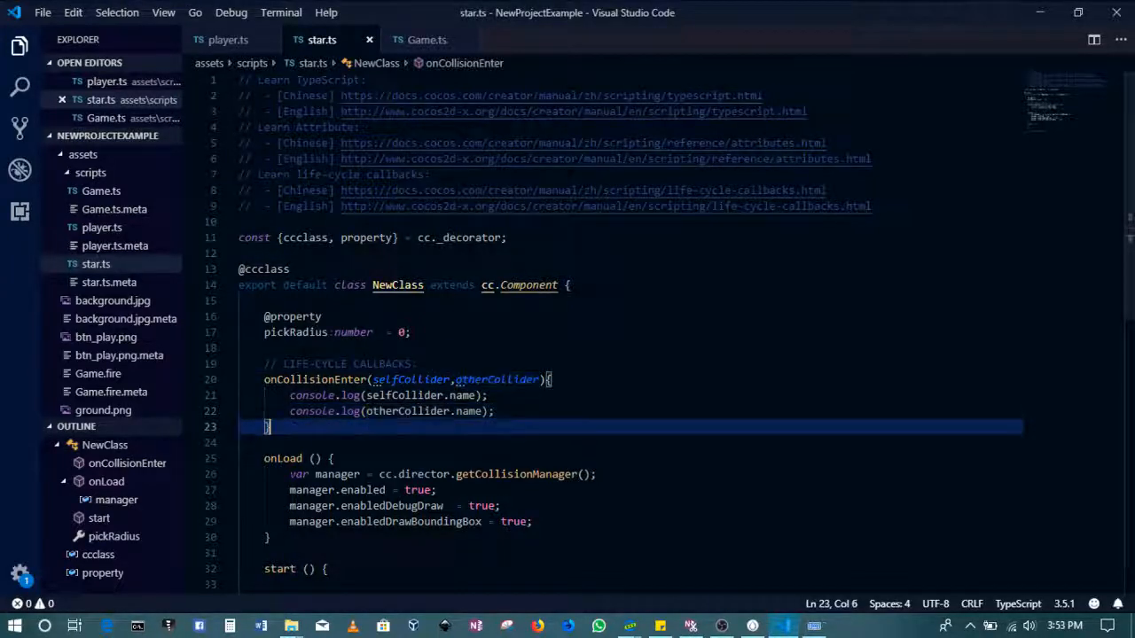
left_click(488, 395)
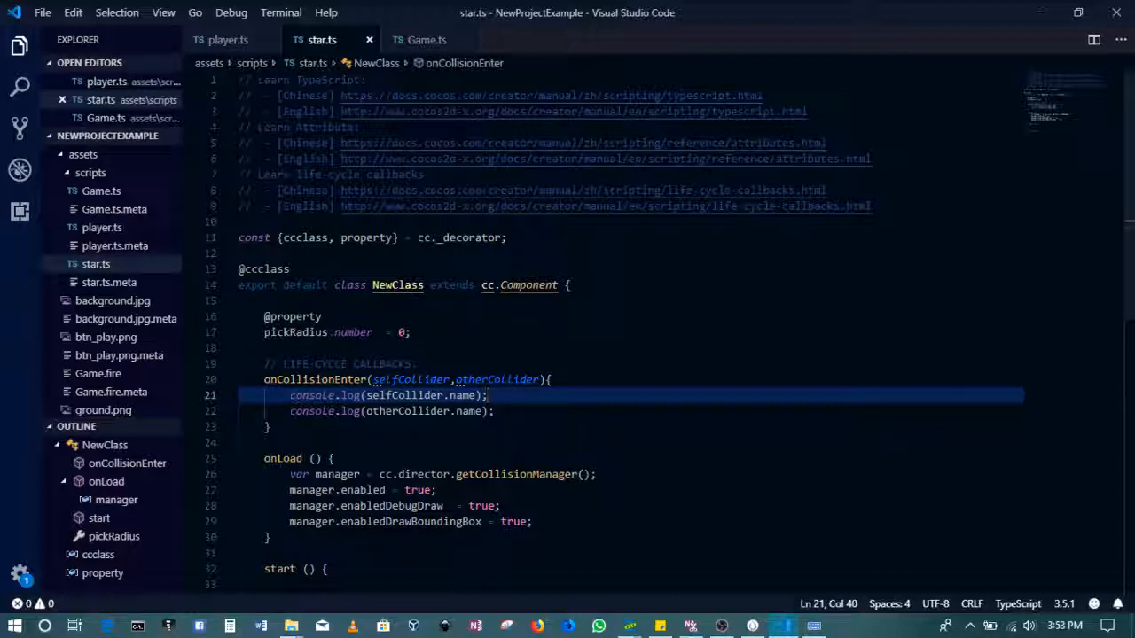
left_click(355, 442)
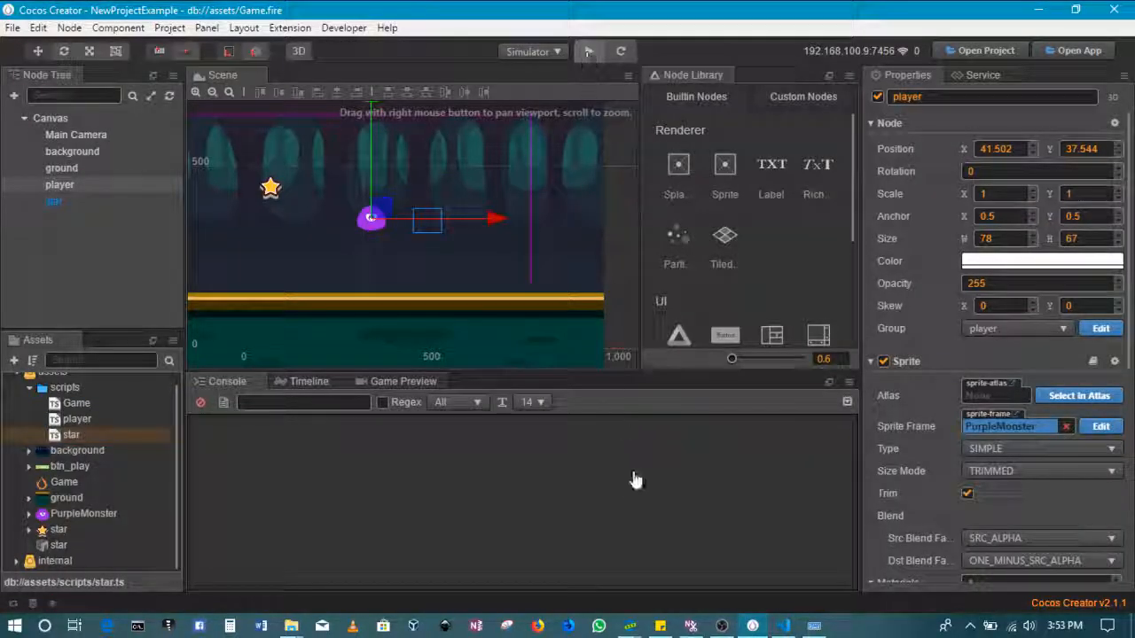
- Run the simulator, clear the Console, move the player into the stars, then close the simulator
left_click(587, 50)
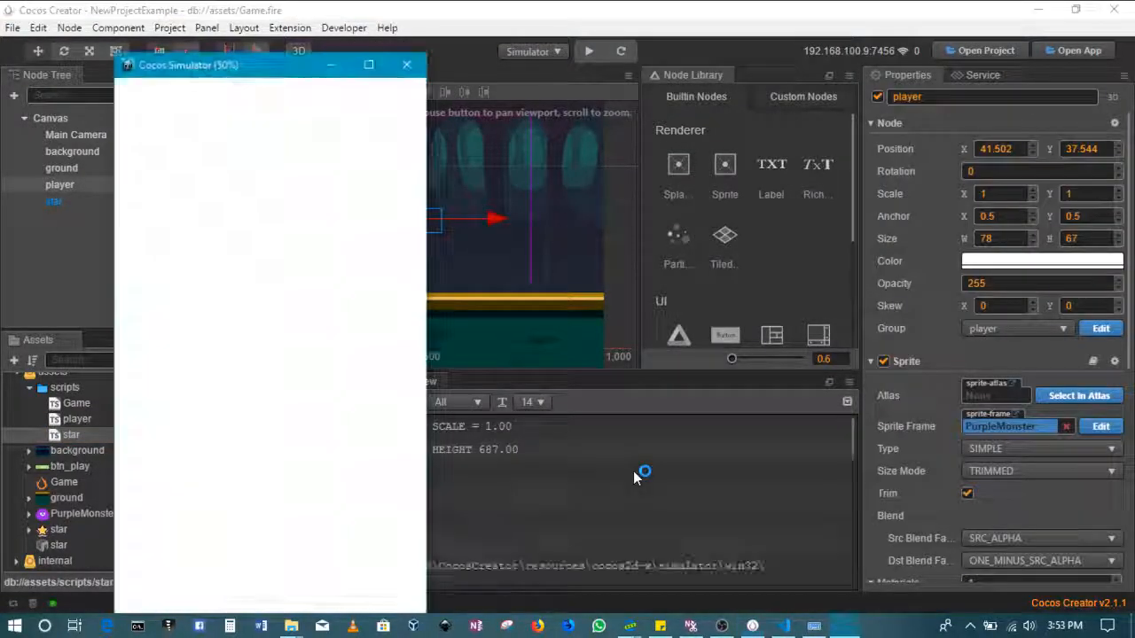
left_click(406, 64)
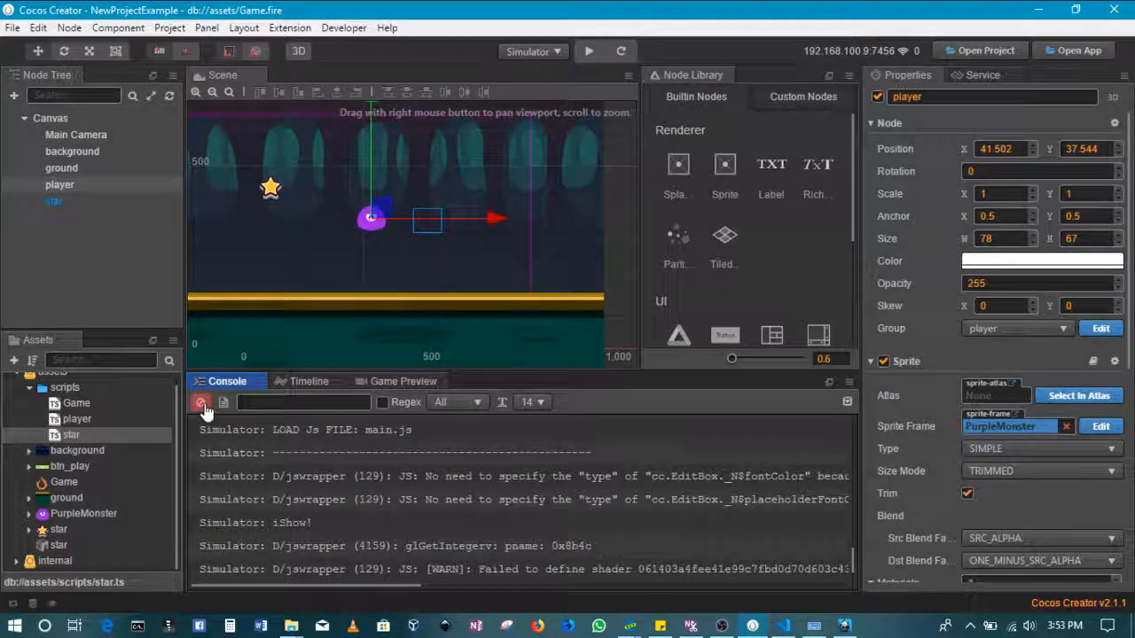
left_click(589, 51)
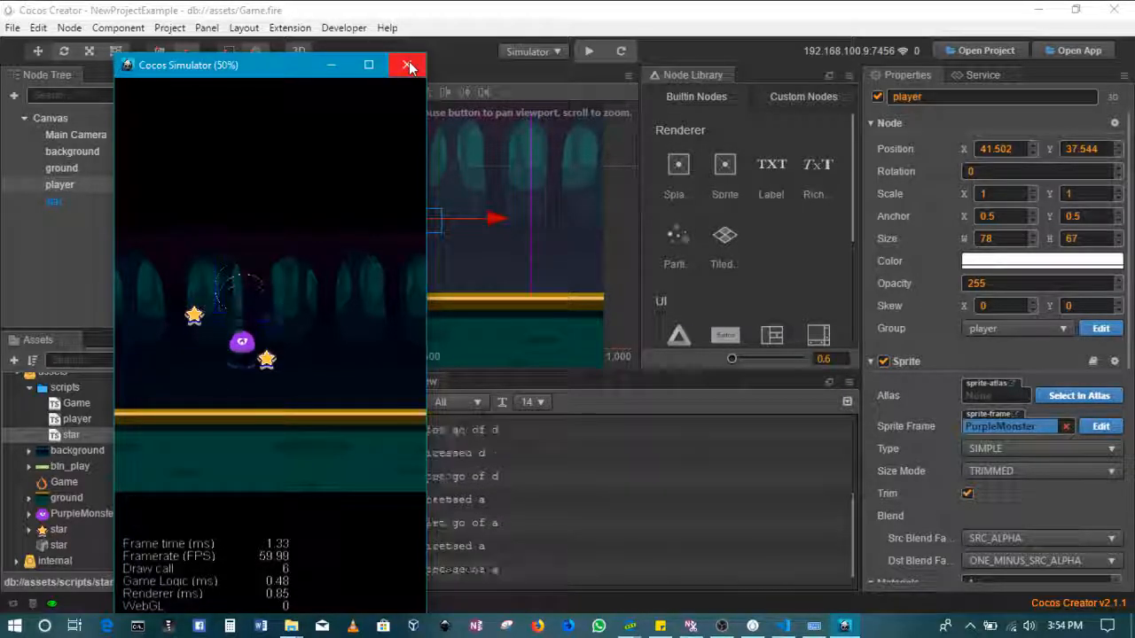
left_click(409, 65)
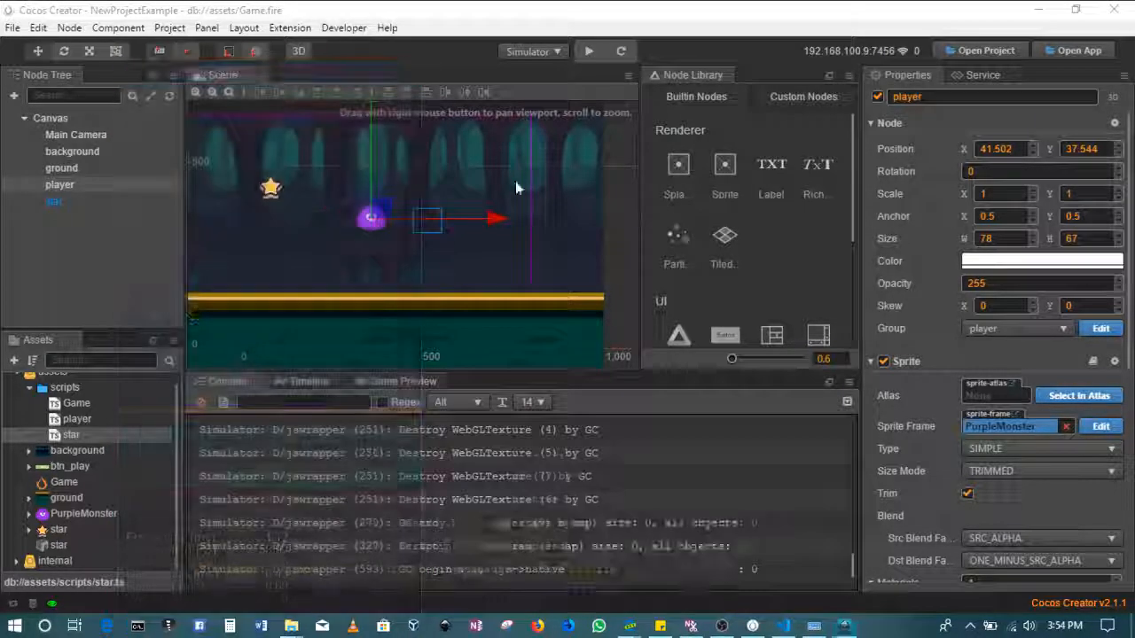